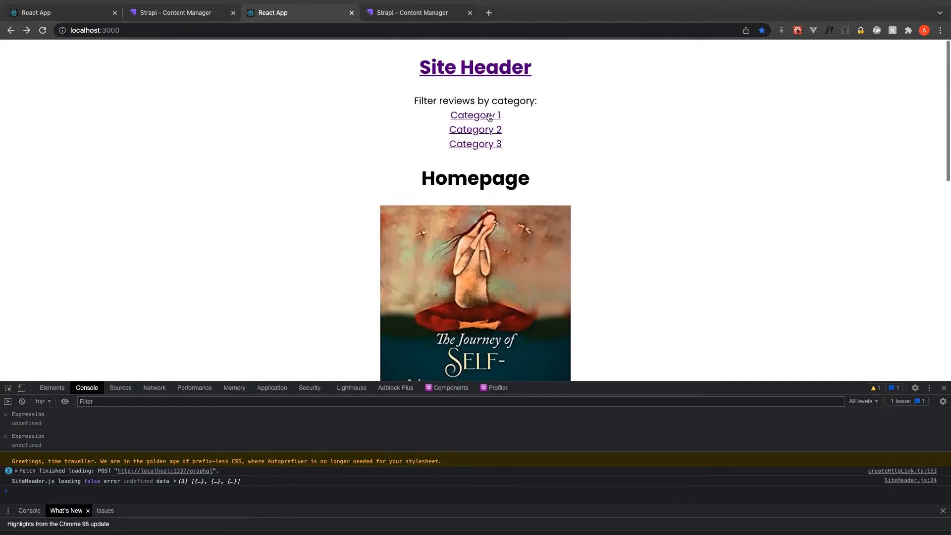
# - Browse the localhost:3000 React app's DEV posts, then switch to local Strapi's Content Manager
pyautogui.click(475, 129)
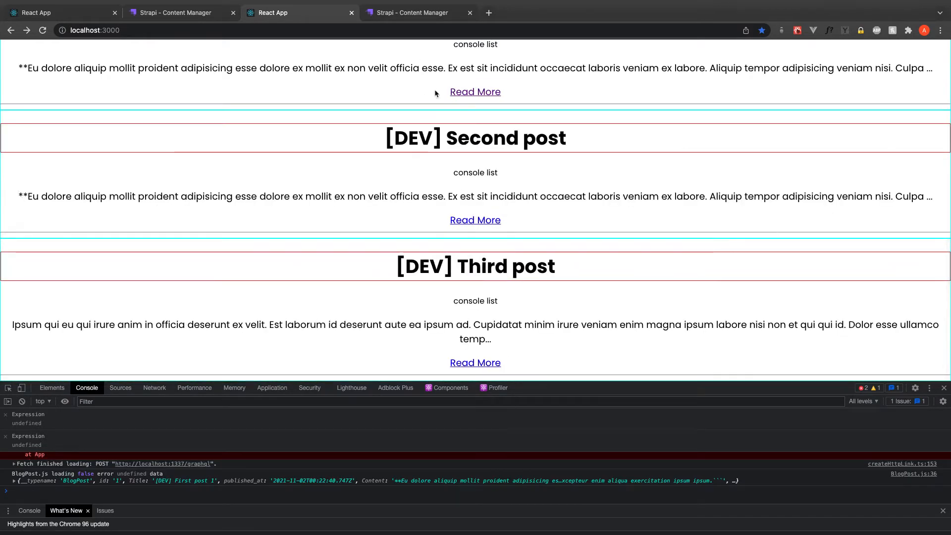
pyautogui.click(416, 12)
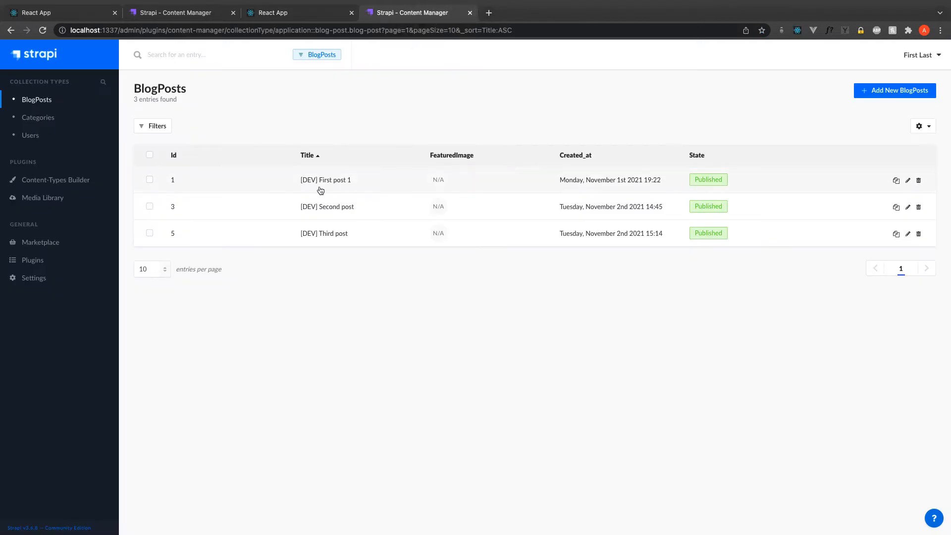
pyautogui.moveTo(79, 158)
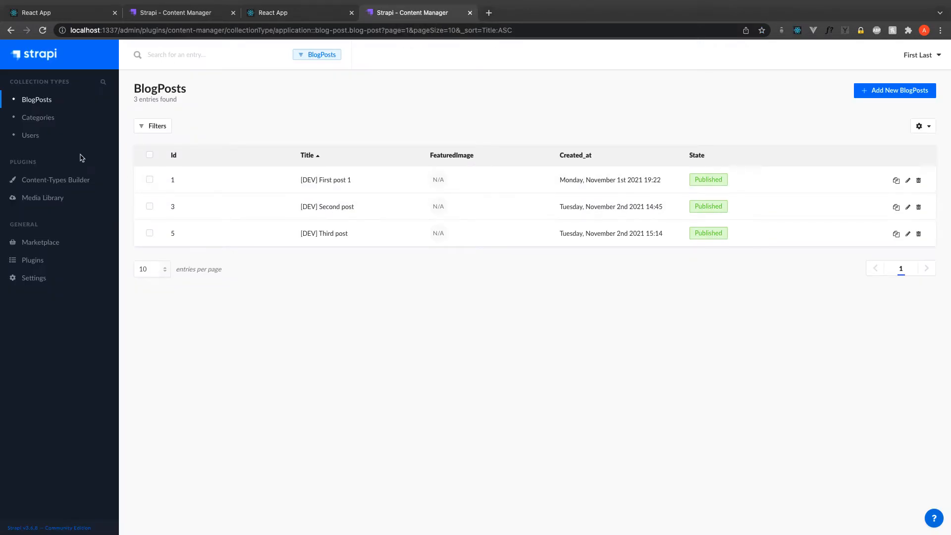
# - Compare local DEV BlogPosts with the three production PROD posts, then view strapi-database in RDS
pyautogui.click(37, 100)
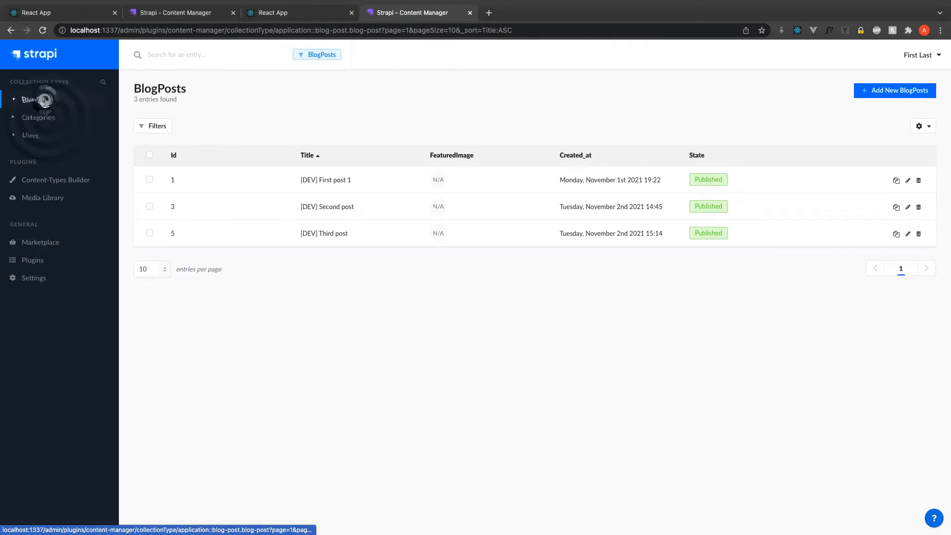
pyautogui.click(57, 12)
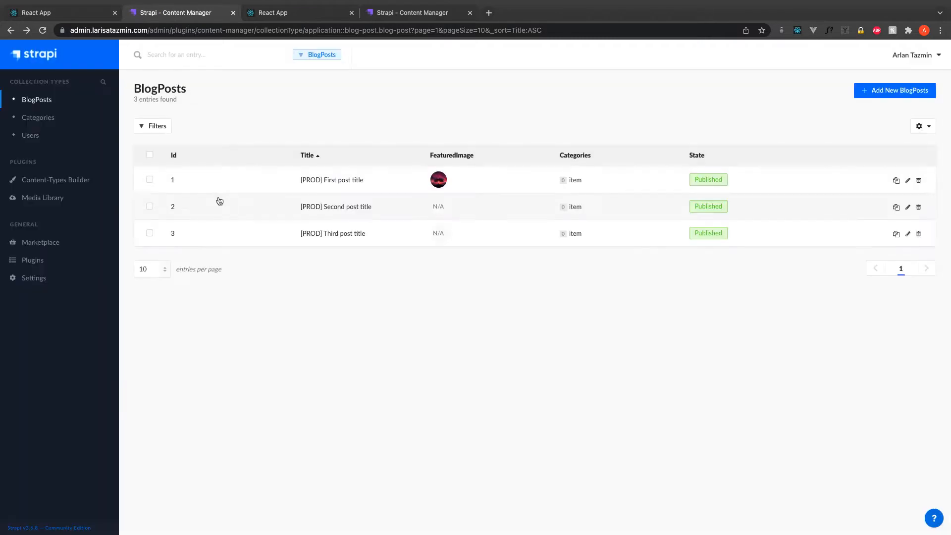
pyautogui.click(249, 12)
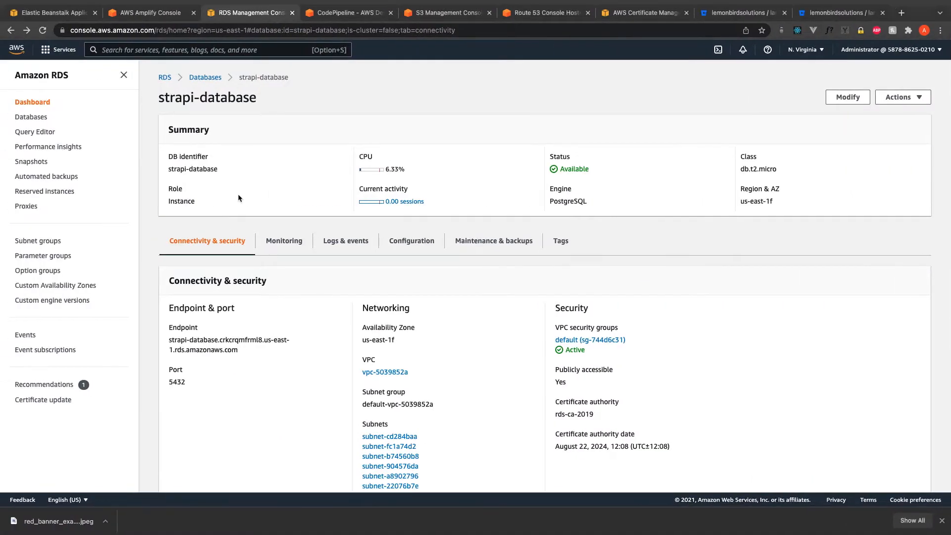
pyautogui.moveTo(252, 196)
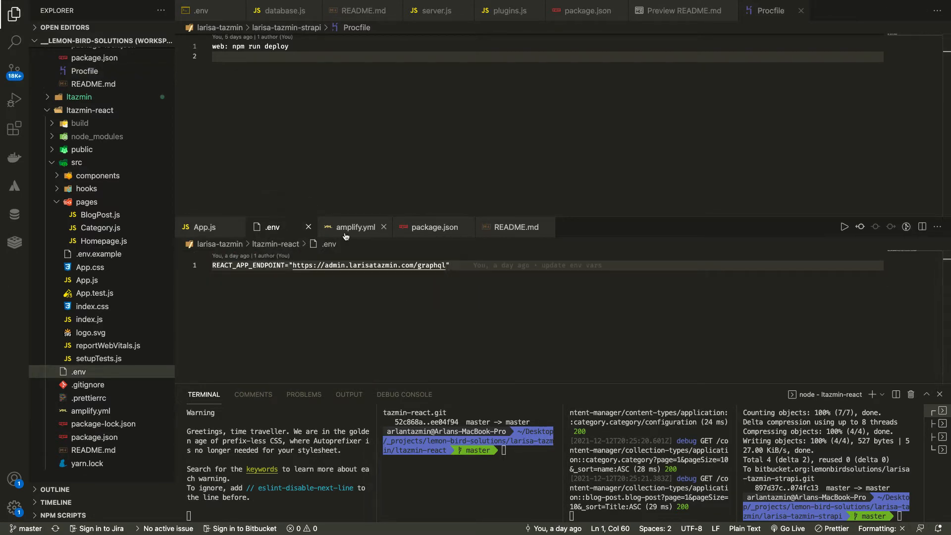
# - Review the React project's amplify.yml build steps, package.json scripts and README
pyautogui.click(352, 227)
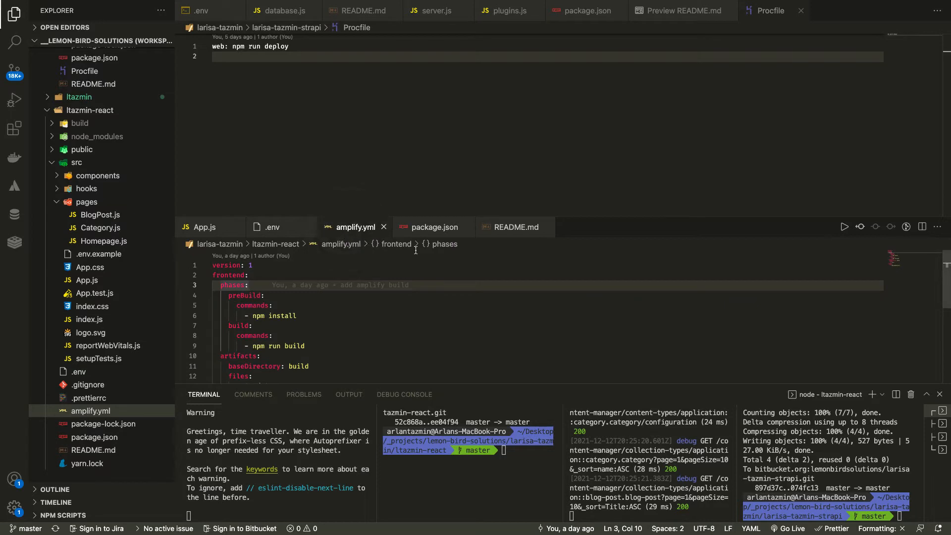
pyautogui.click(433, 227)
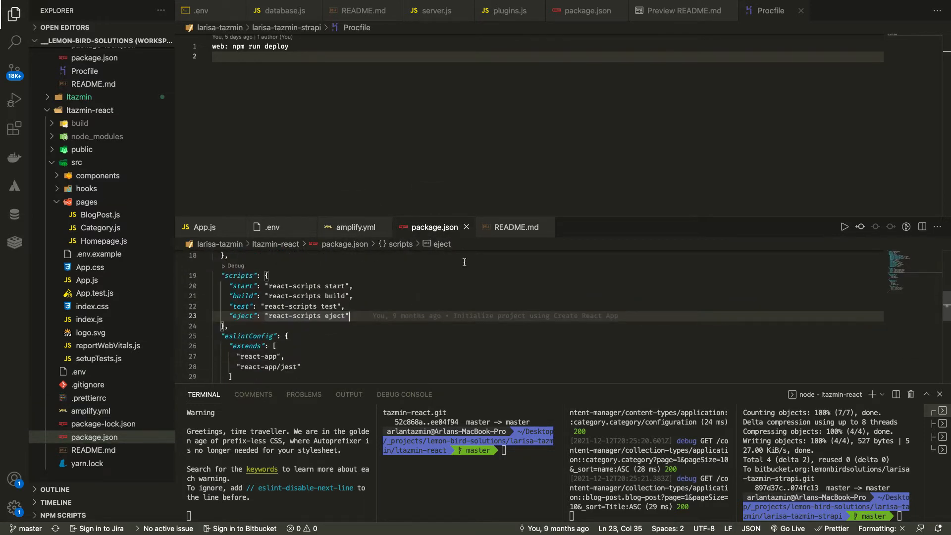
pyautogui.click(514, 227)
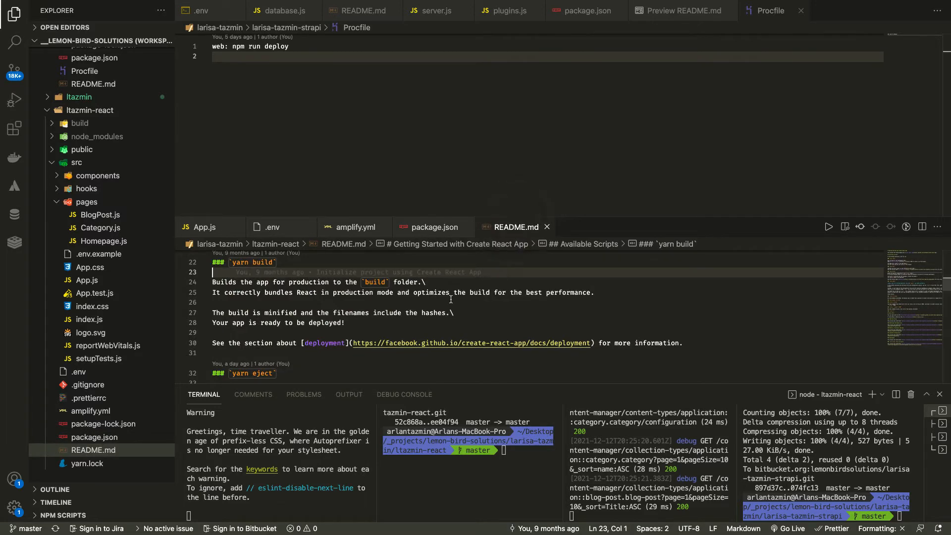
pyautogui.scroll(-3)
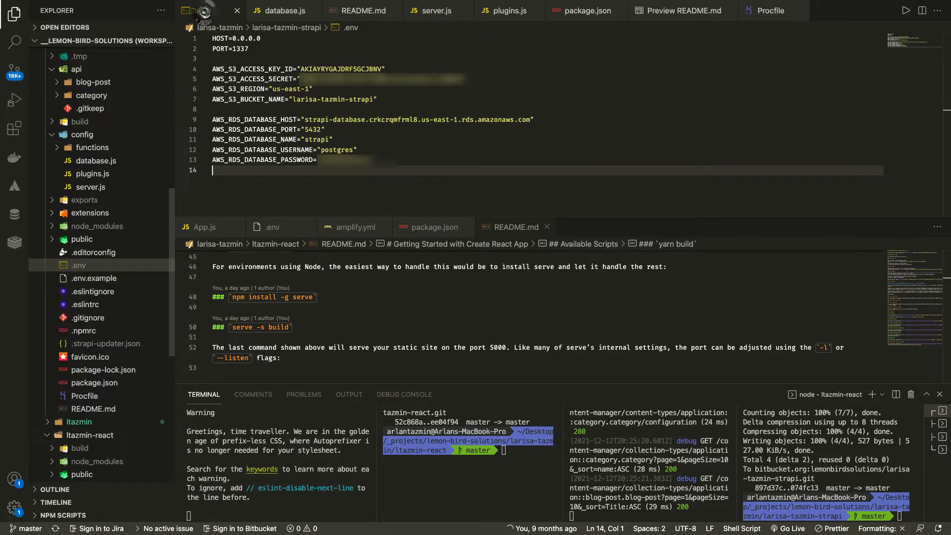
# - Review Strapi's database.js, README, plugins.js, package.json scripts, README preview and Procfile
pyautogui.click(280, 10)
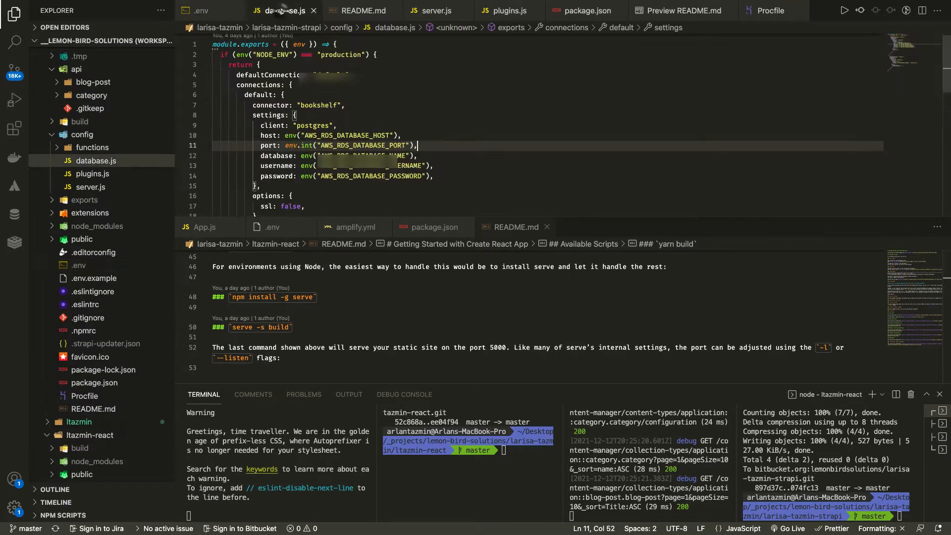
pyautogui.scroll(-3)
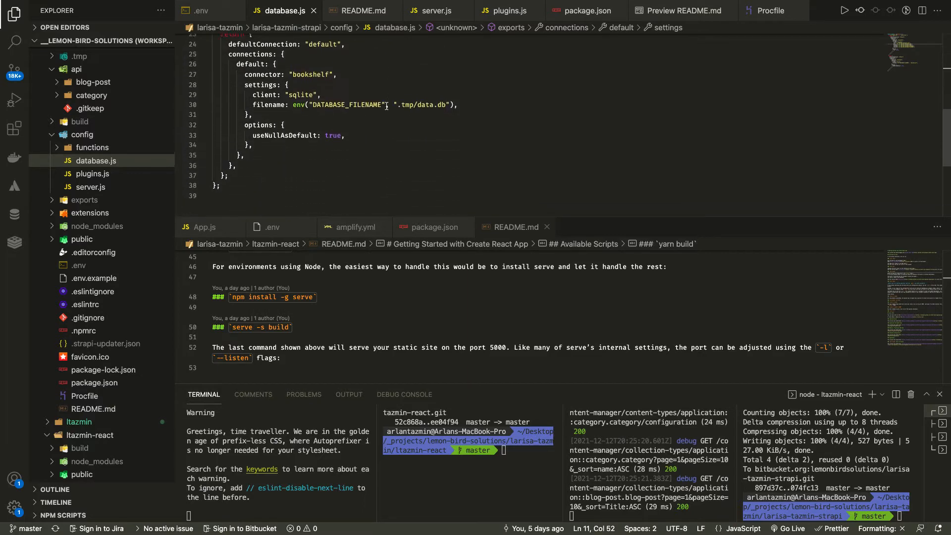
pyautogui.click(360, 10)
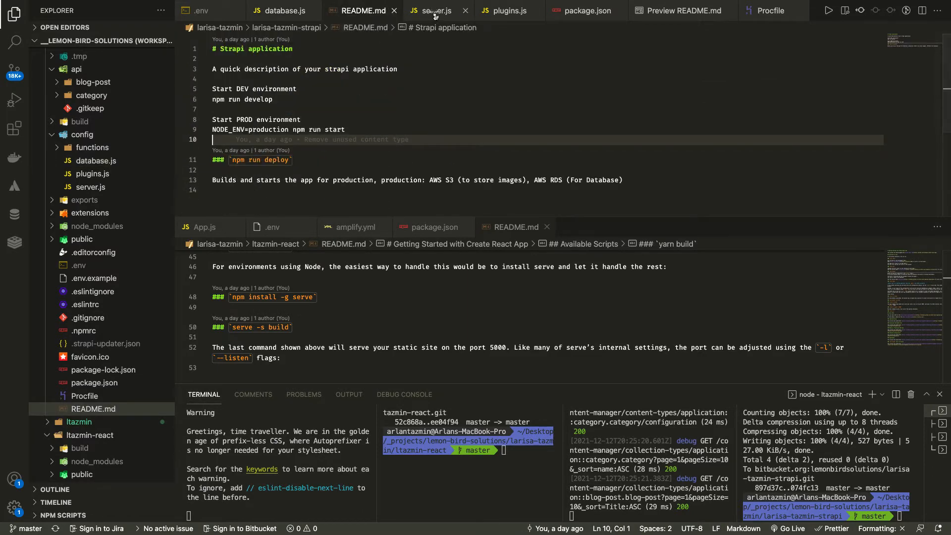
pyautogui.click(502, 10)
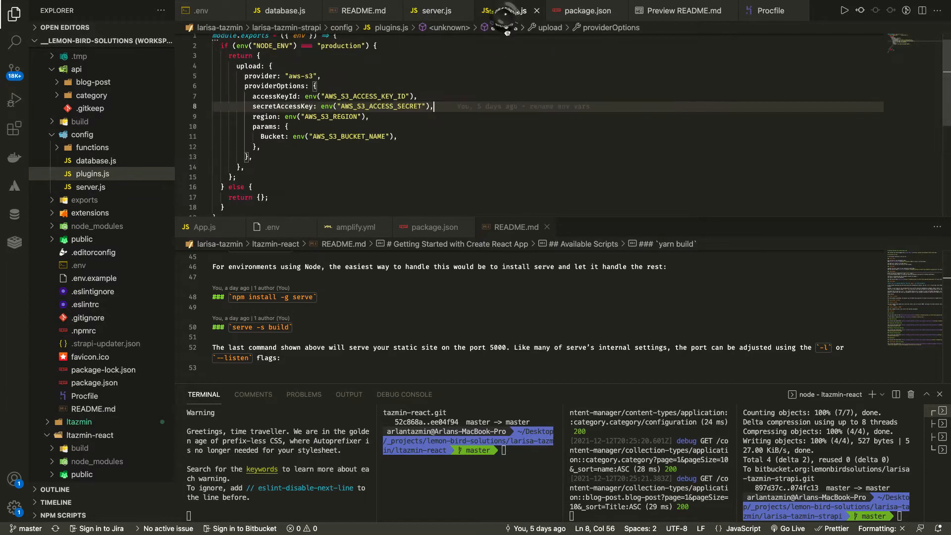
pyautogui.click(584, 10)
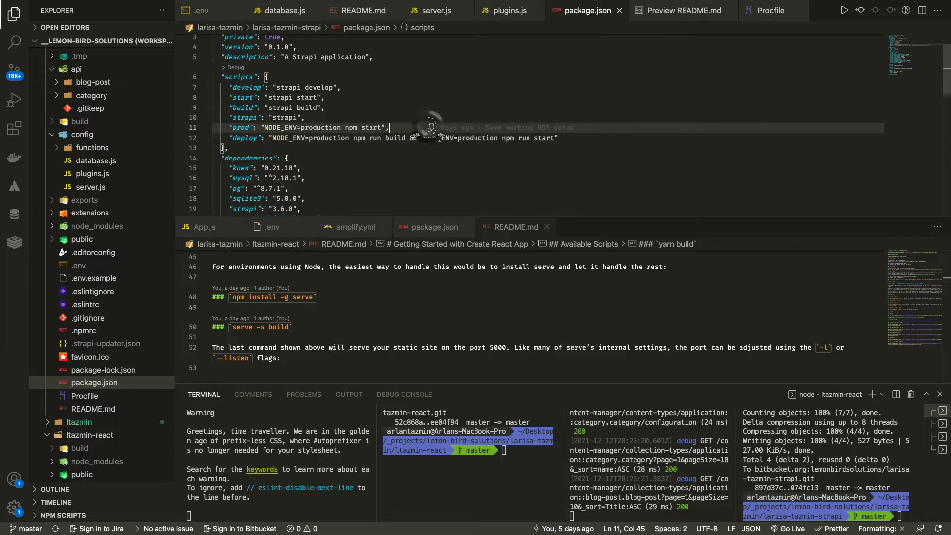
pyautogui.moveTo(672, 27)
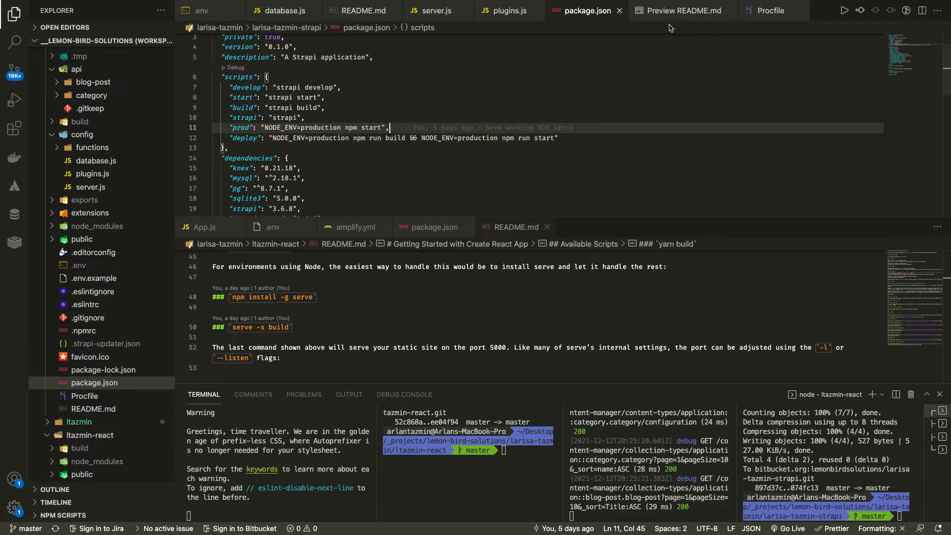
pyautogui.click(682, 10)
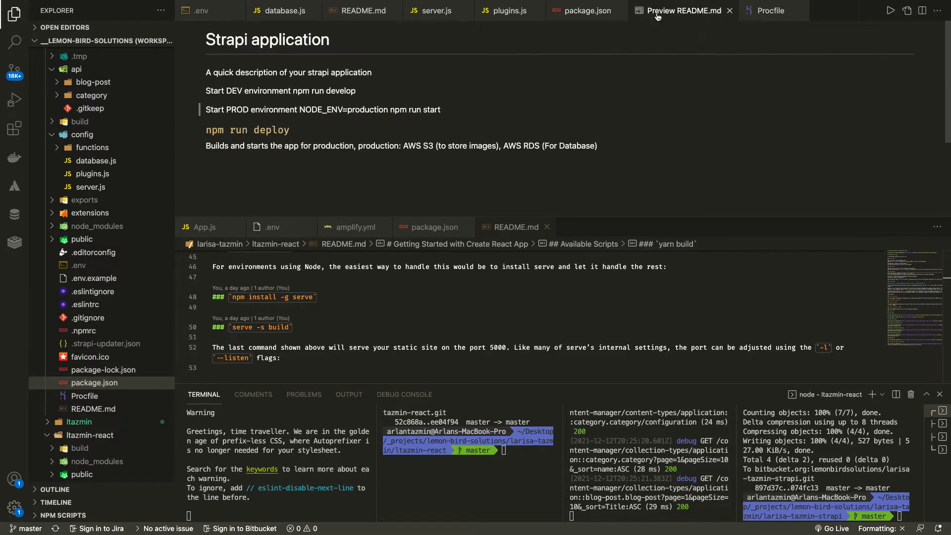
pyautogui.click(770, 10)
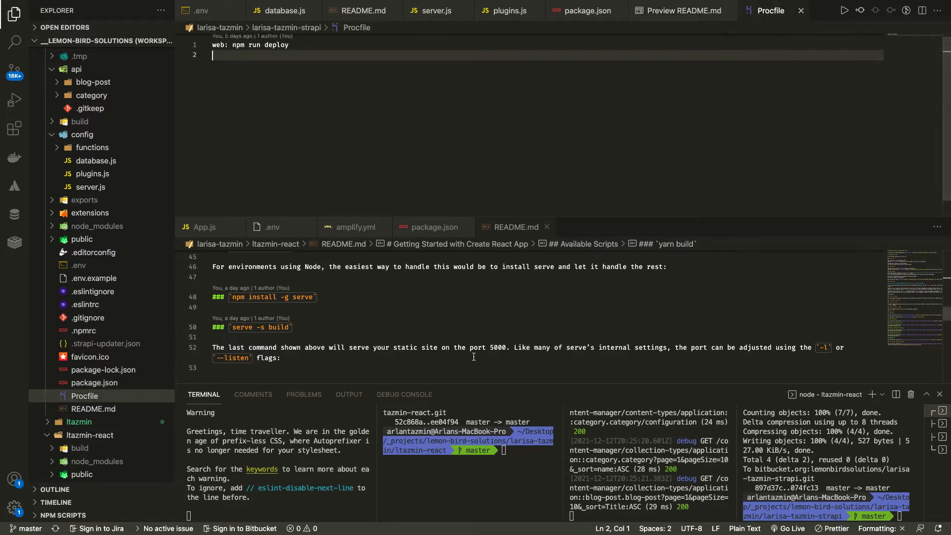
pyautogui.moveTo(587, 524)
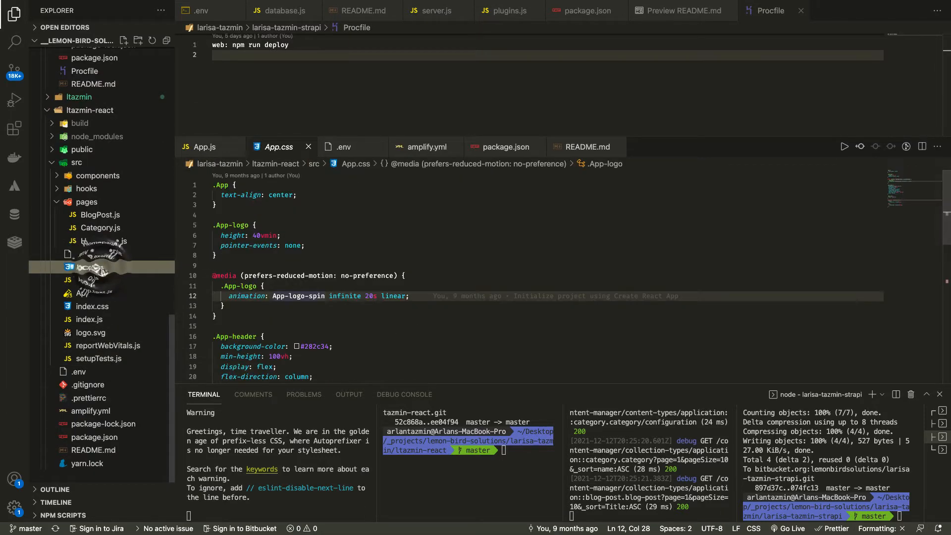
# - Scroll through the React app's App.css stylesheet
pyautogui.scroll(-3)
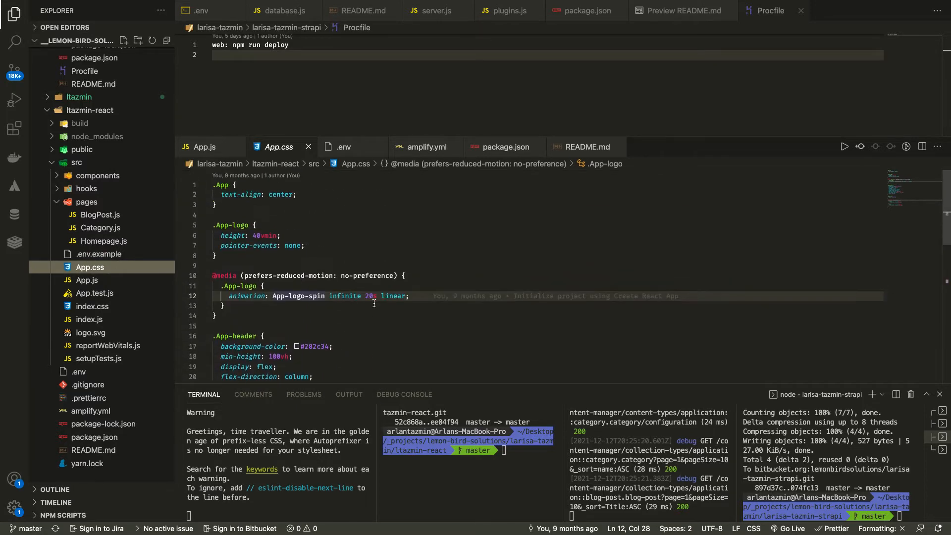
pyautogui.scroll(-3)
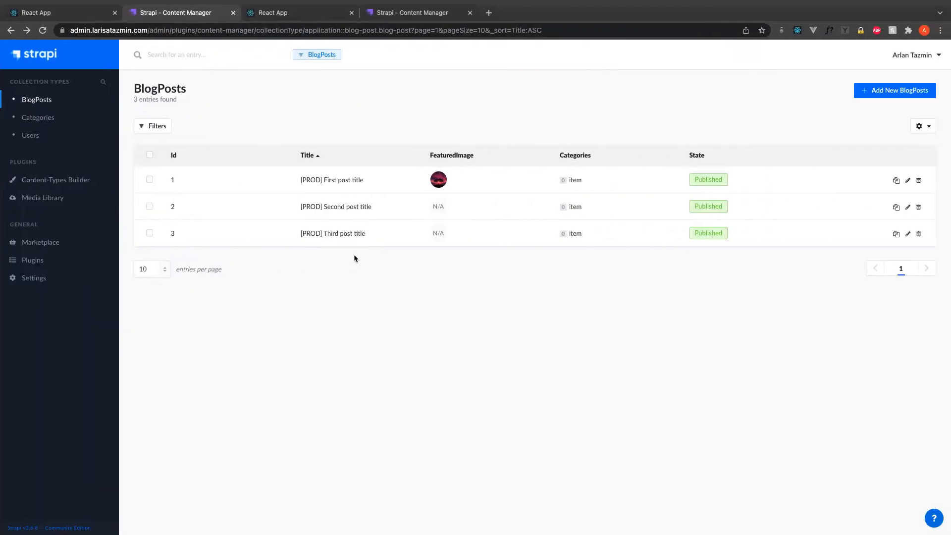
# - Return to VS Code's index.css with the .blog-post and .blog-post__title borders commented out
pyautogui.click(298, 12)
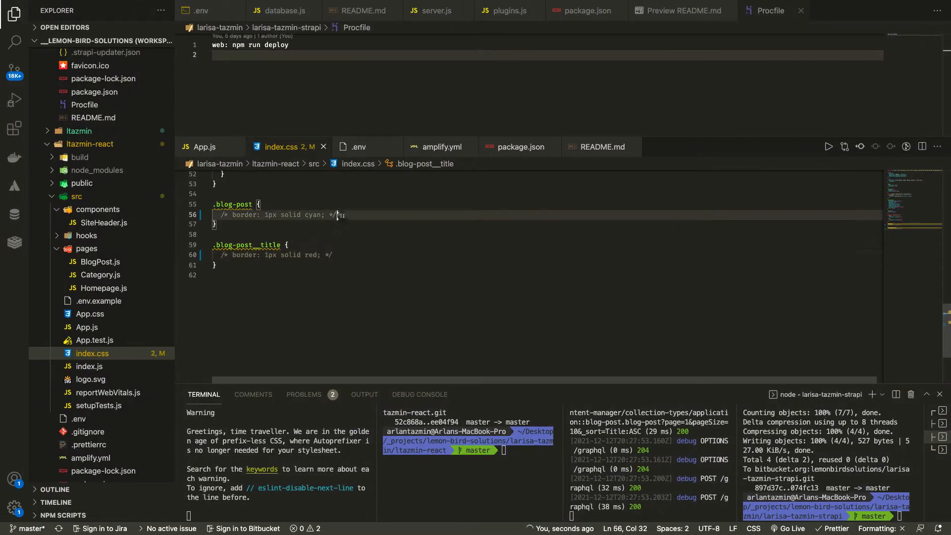
# - Type 'background-color: c' into the .blog-post rule with IntelliSense help
pyautogui.write('bac')
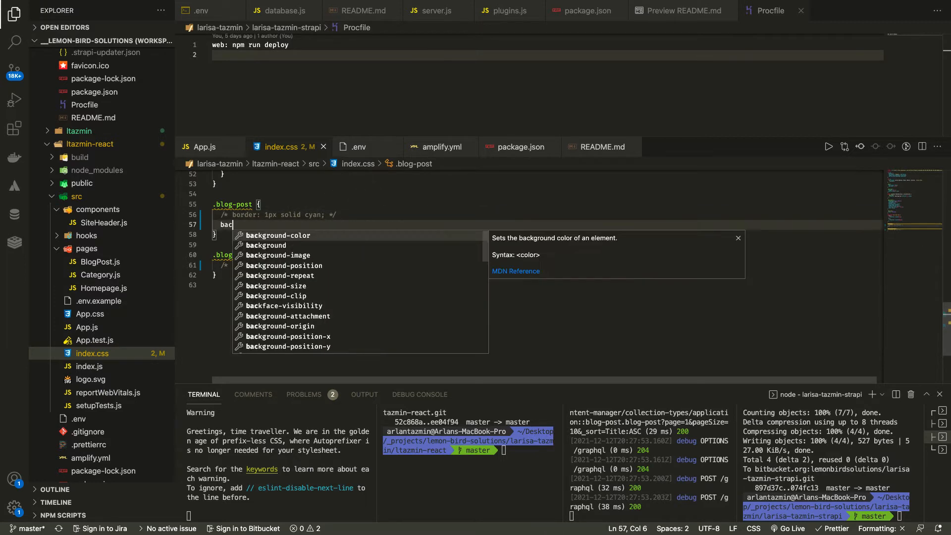
pyautogui.write('kground')
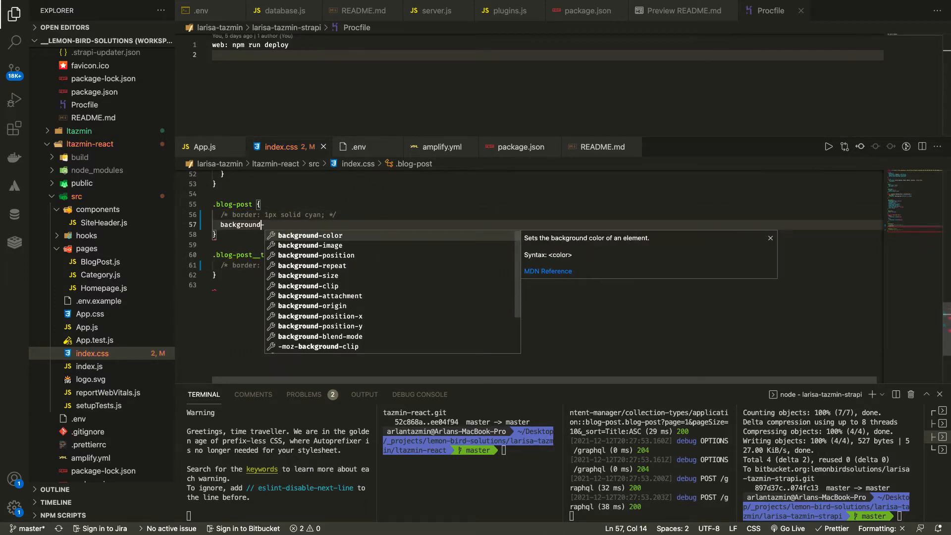
pyautogui.write('-color: c')
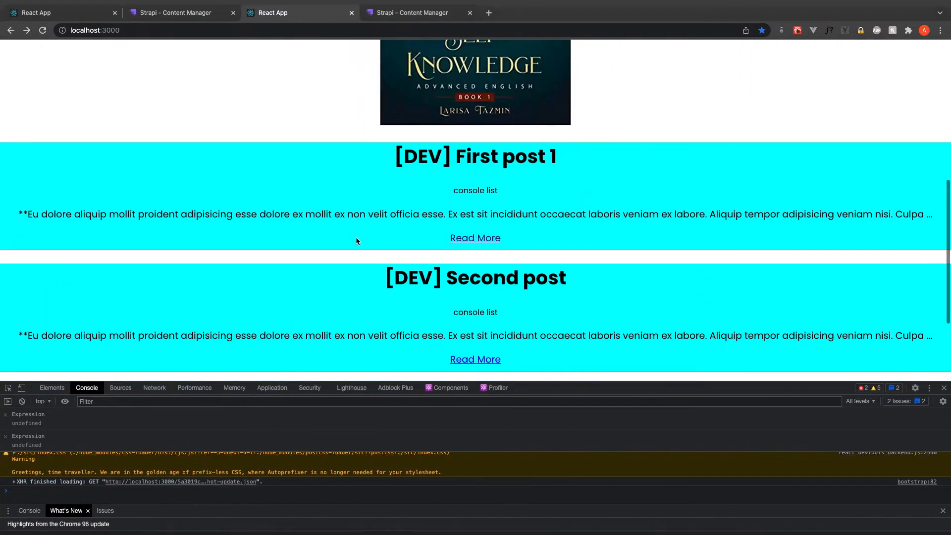
pyautogui.scroll(-3)
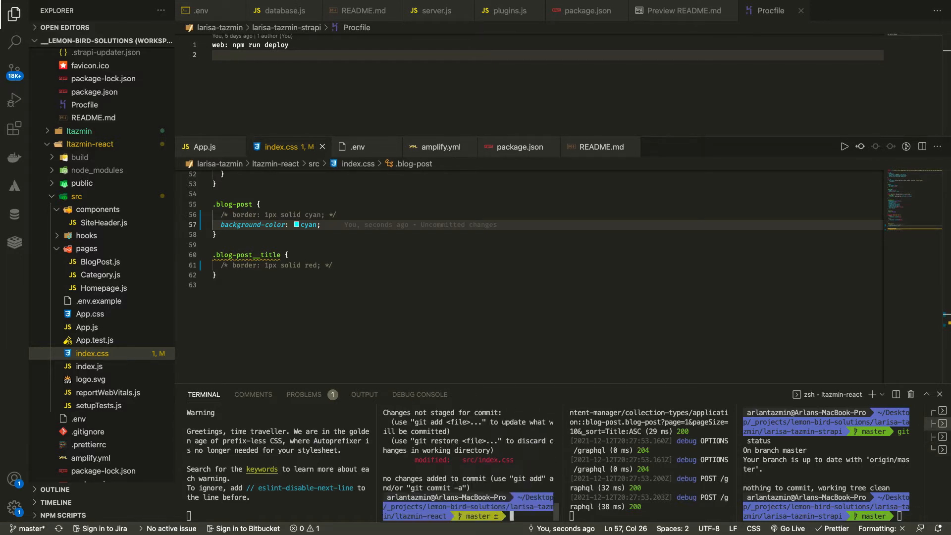
# - Run git add, commit as 'test new color', and git push the cyan change
pyautogui.write('git add .')
pyautogui.write("git commit -m 'u")
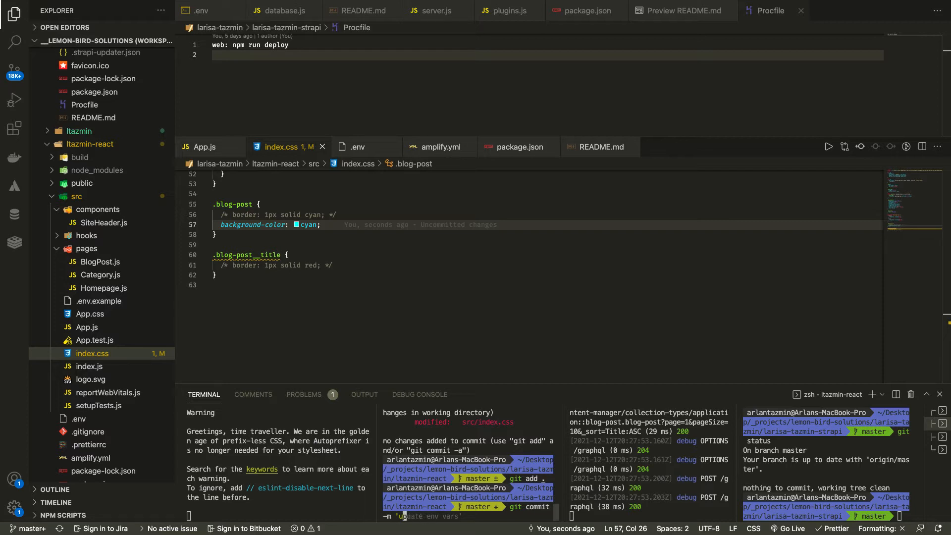
pyautogui.write('test config')
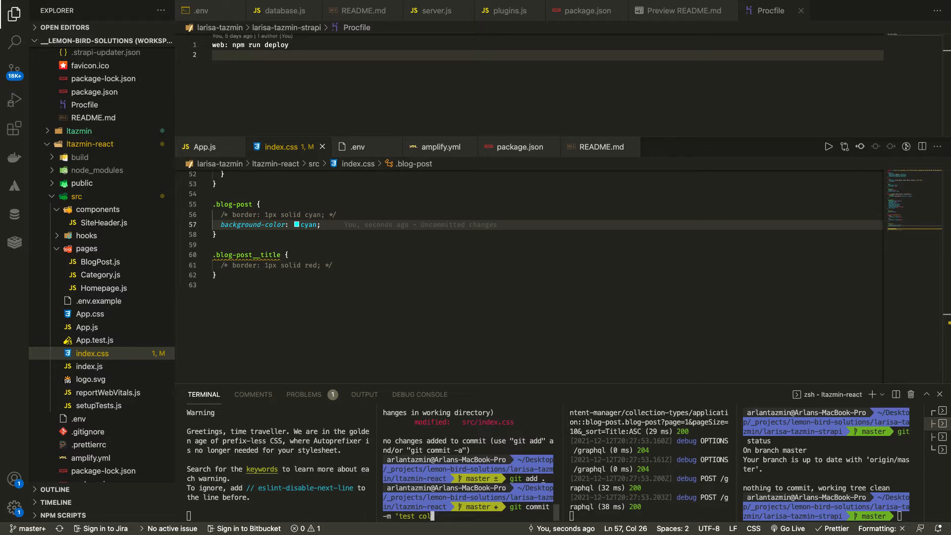
pyautogui.write('new')
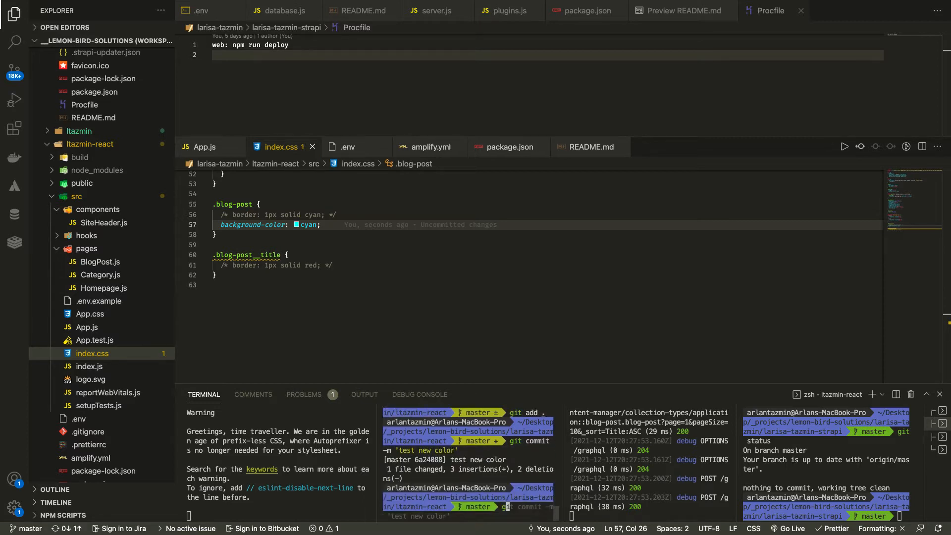
pyautogui.write('git push')
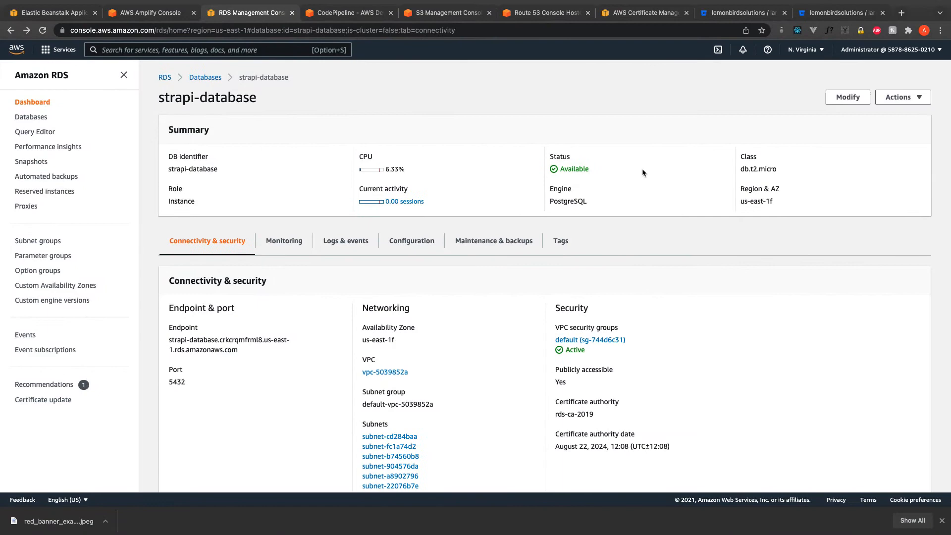
pyautogui.click(739, 11)
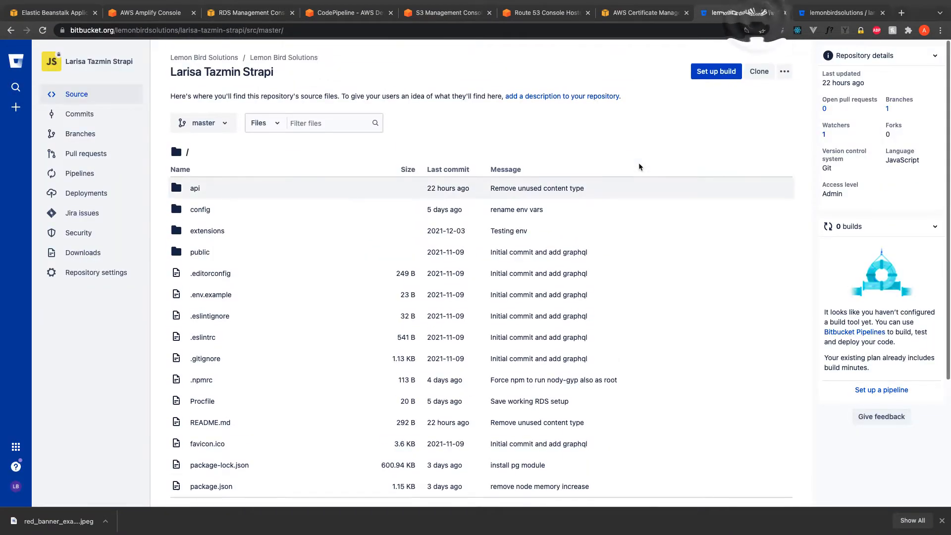
# - Open larisa-tazmin-react's commits and highlight the latest 'test new color' commit
pyautogui.click(840, 12)
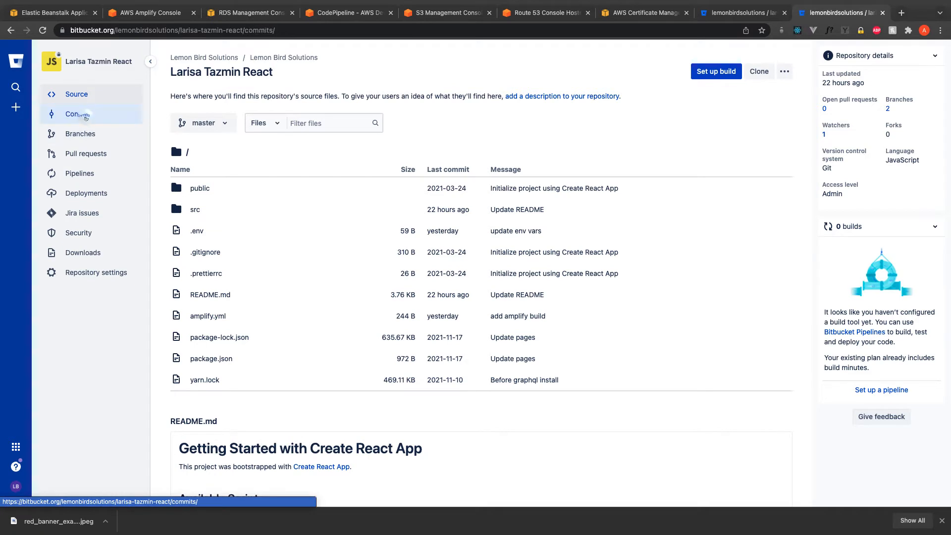
pyautogui.click(79, 114)
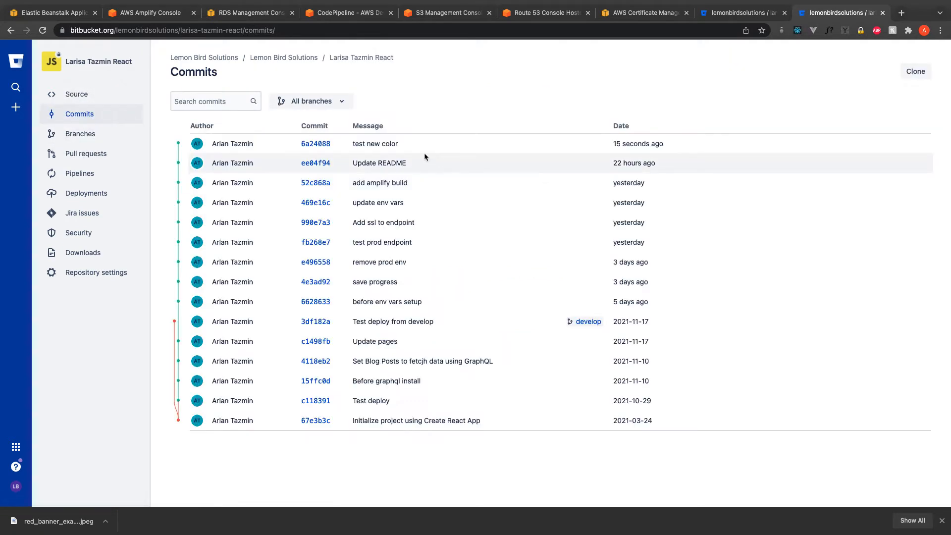
pyautogui.doubleClick(375, 143)
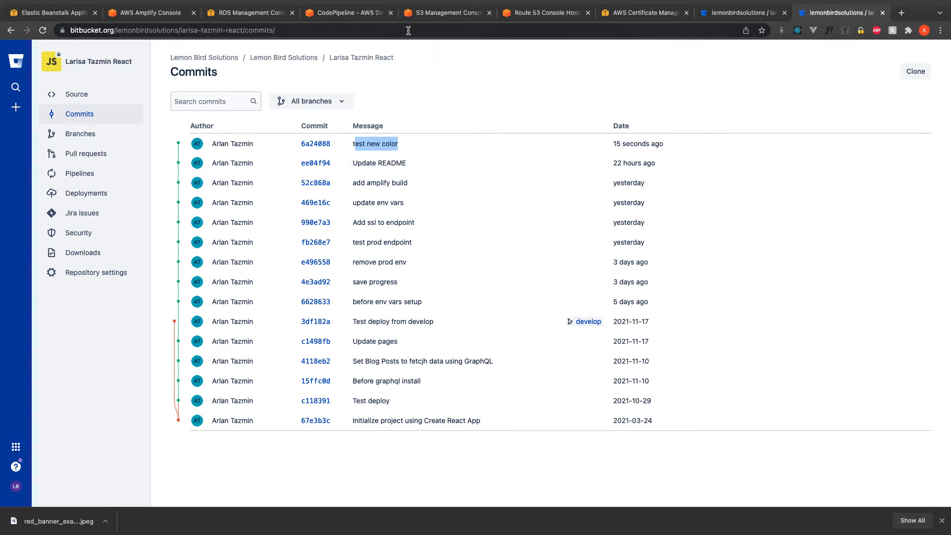
pyautogui.click(147, 12)
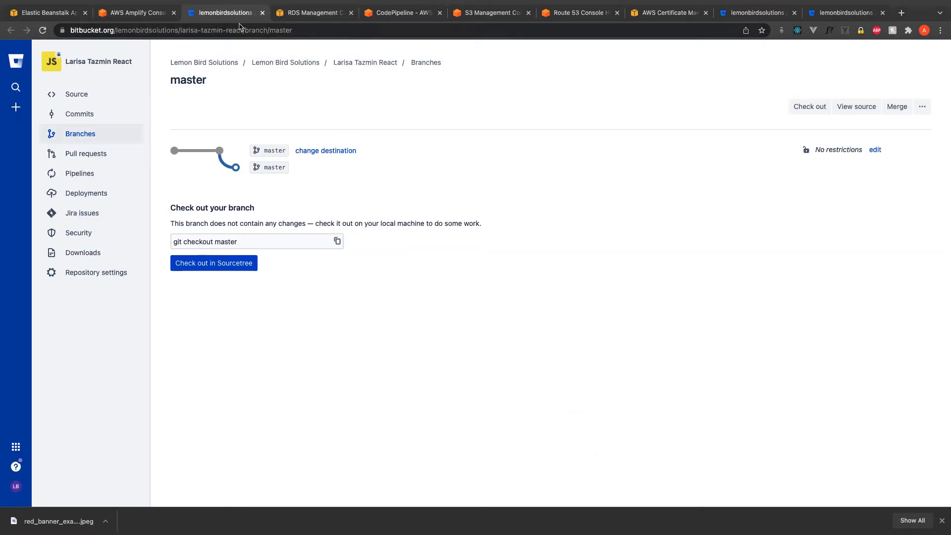
pyautogui.click(144, 12)
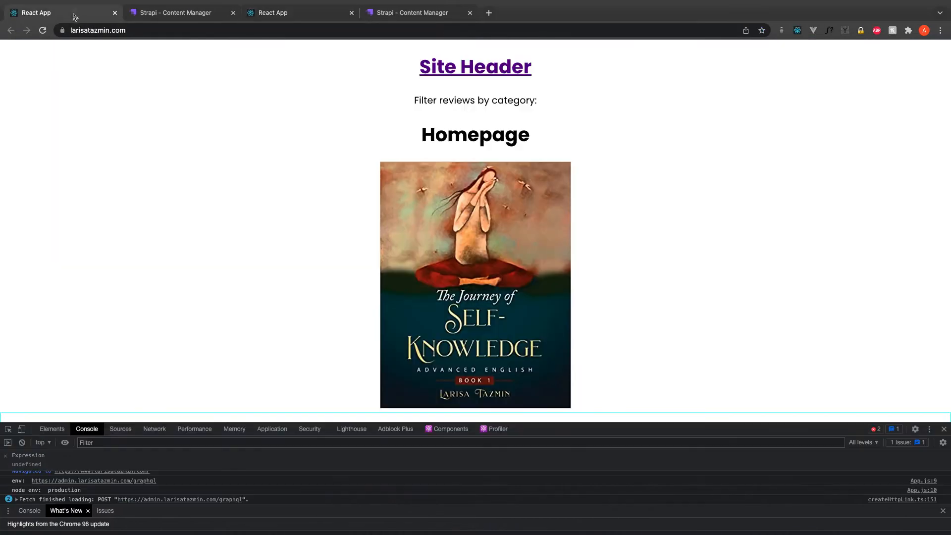
# - Scroll larisatazmin.com to see PROD posts on cyan backgrounds, then return to local Strapi
pyautogui.scroll(-3)
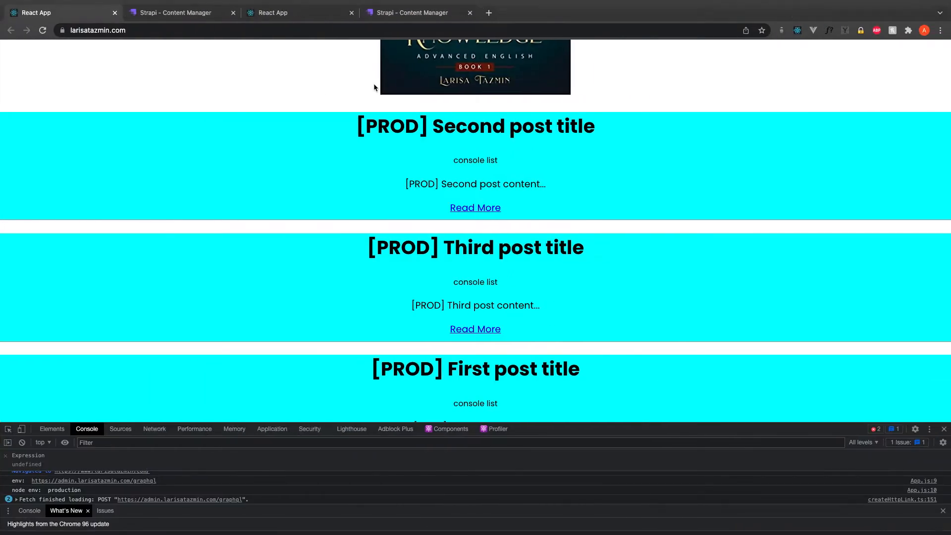
pyautogui.click(413, 12)
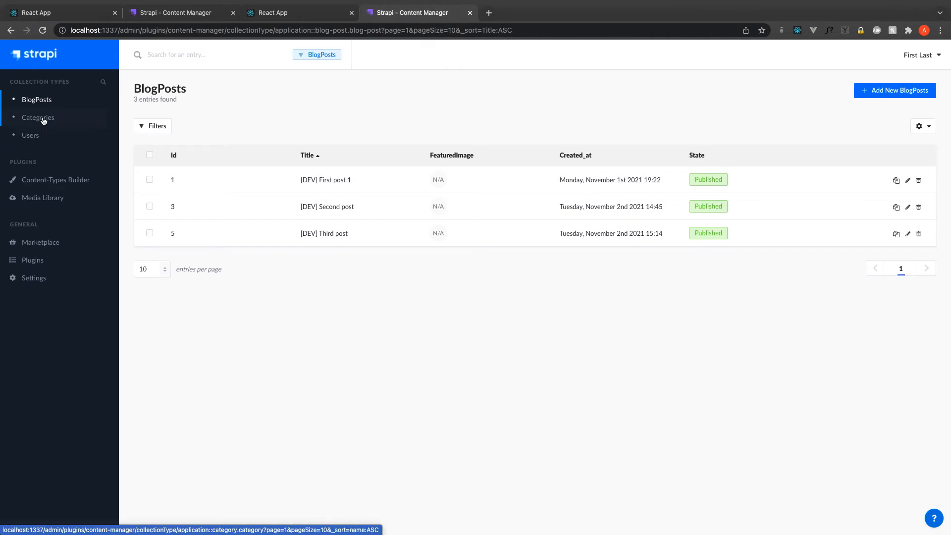
# - Build a Strapi collection type named 'New collection type' with one short text field
pyautogui.click(54, 179)
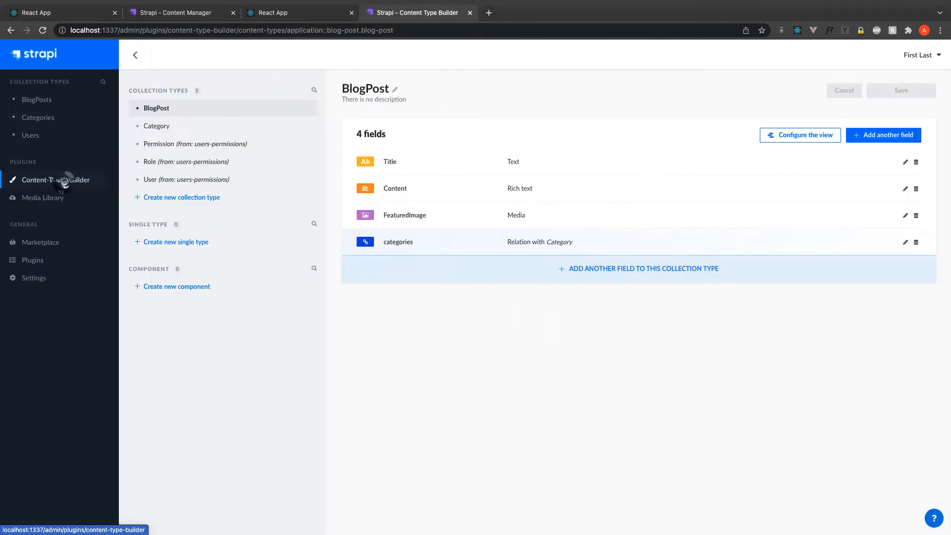
pyautogui.click(181, 198)
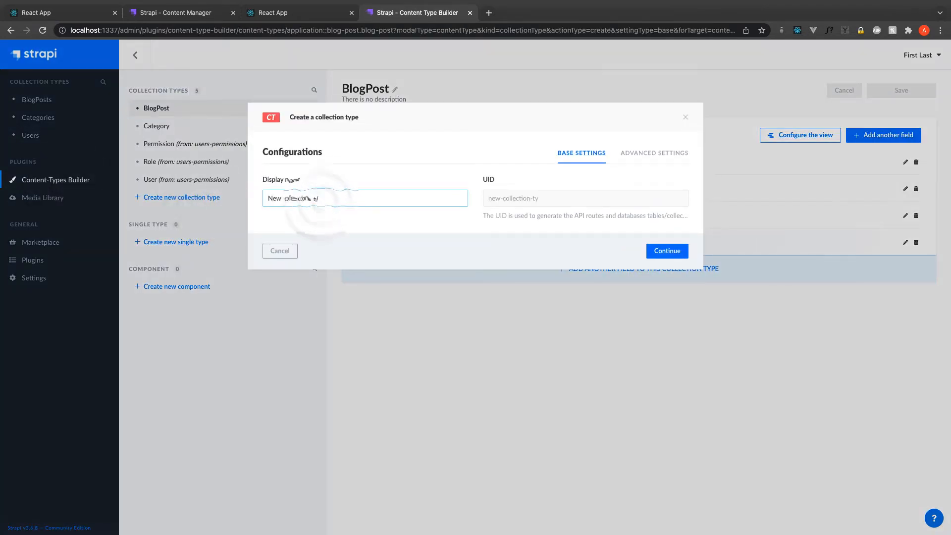
pyautogui.click(666, 251)
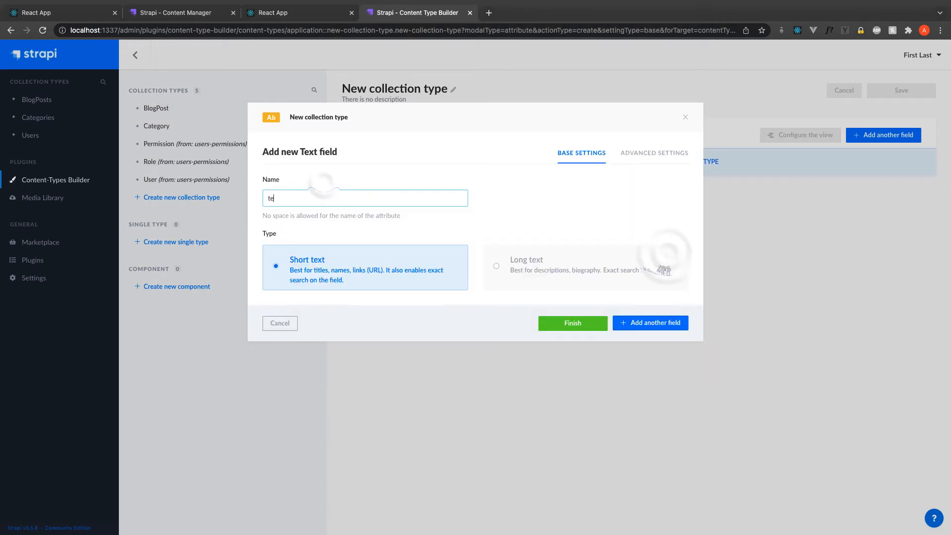
pyautogui.click(571, 323)
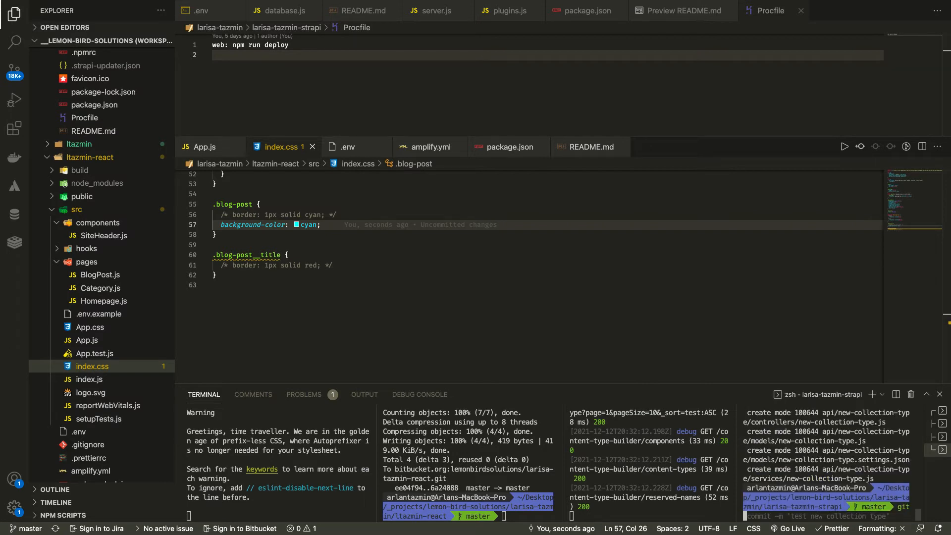
# - View the 'test new collection type' commit and its five added API files in Bitbucket
pyautogui.click(741, 12)
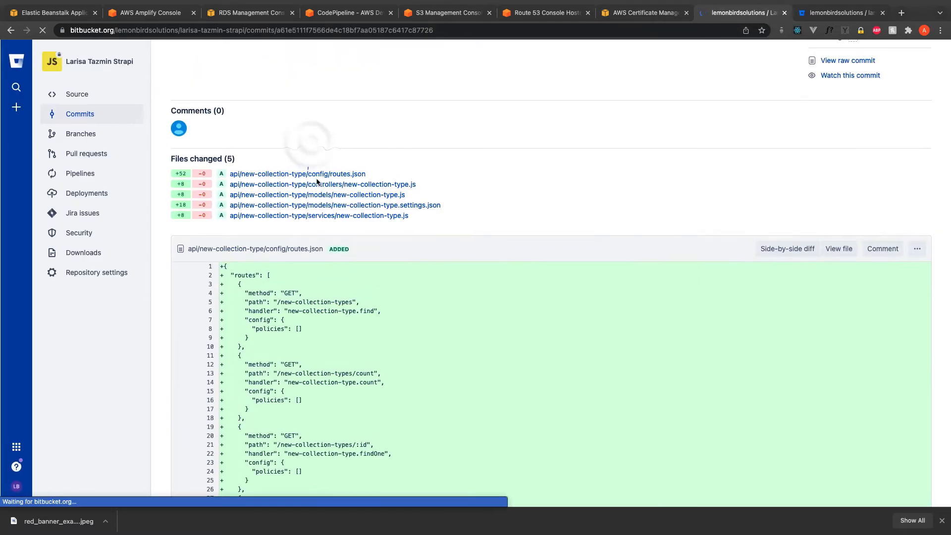
pyautogui.click(347, 12)
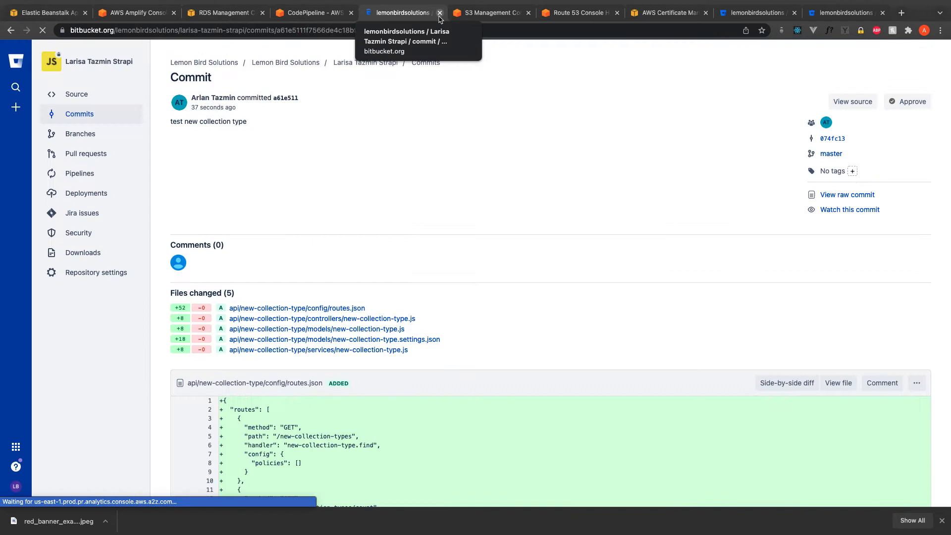
pyautogui.click(313, 12)
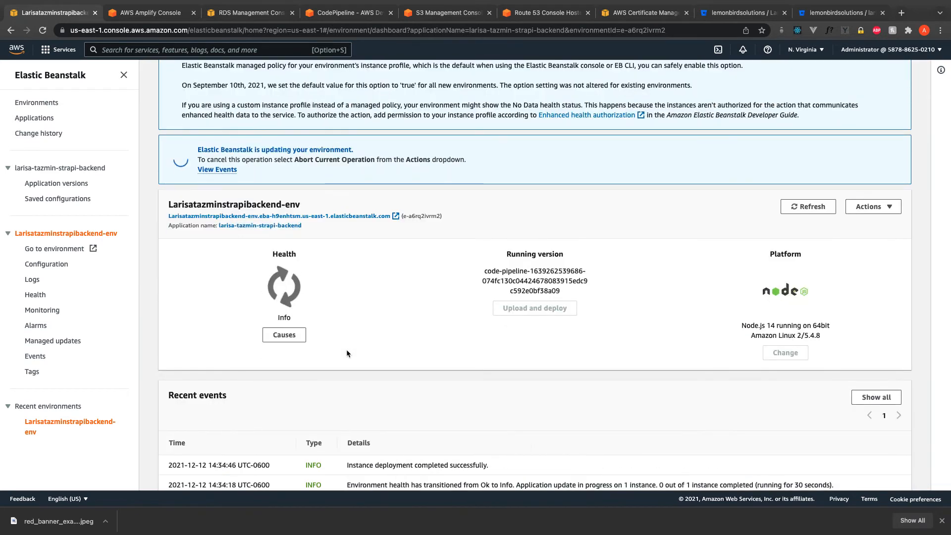
# - Track the Beanstalk deploy of version a61e511 while checking the Strapi admin and live React site
pyautogui.click(347, 12)
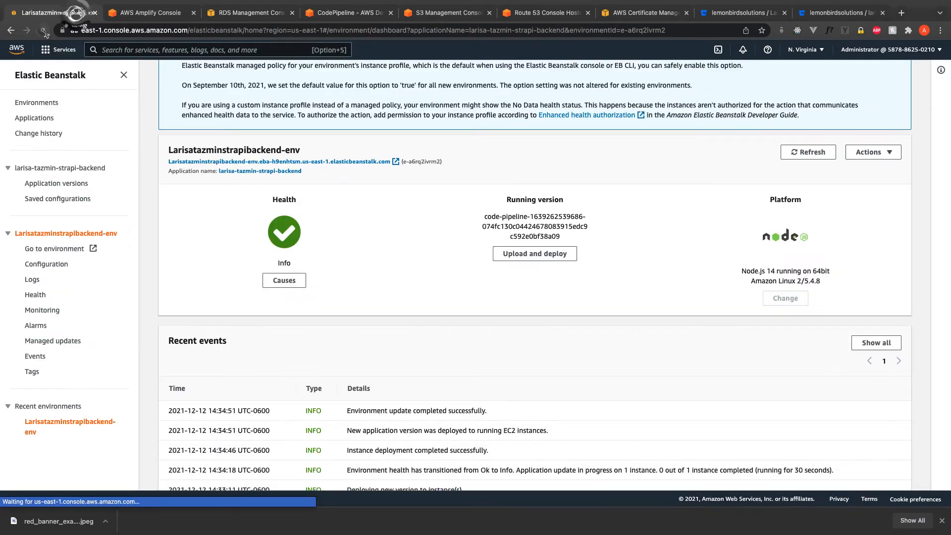
pyautogui.click(348, 12)
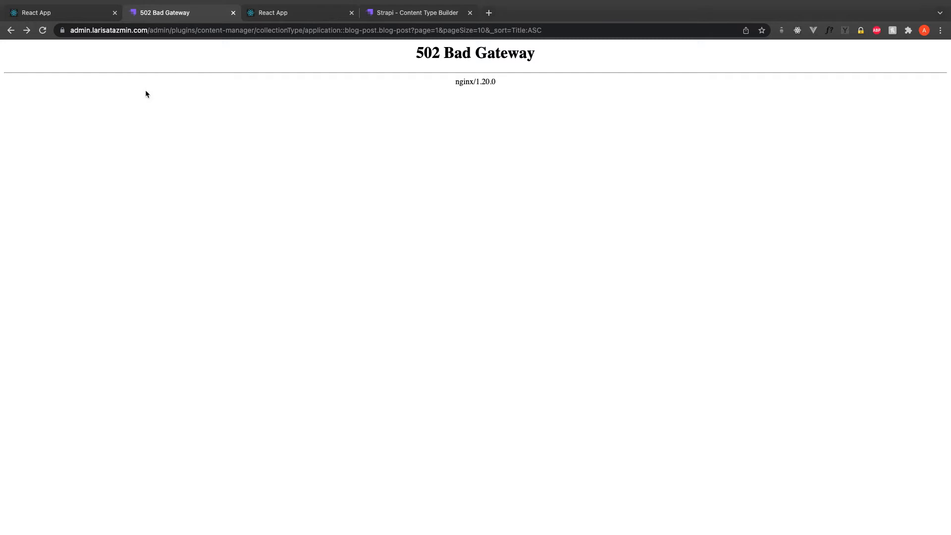
pyautogui.click(51, 11)
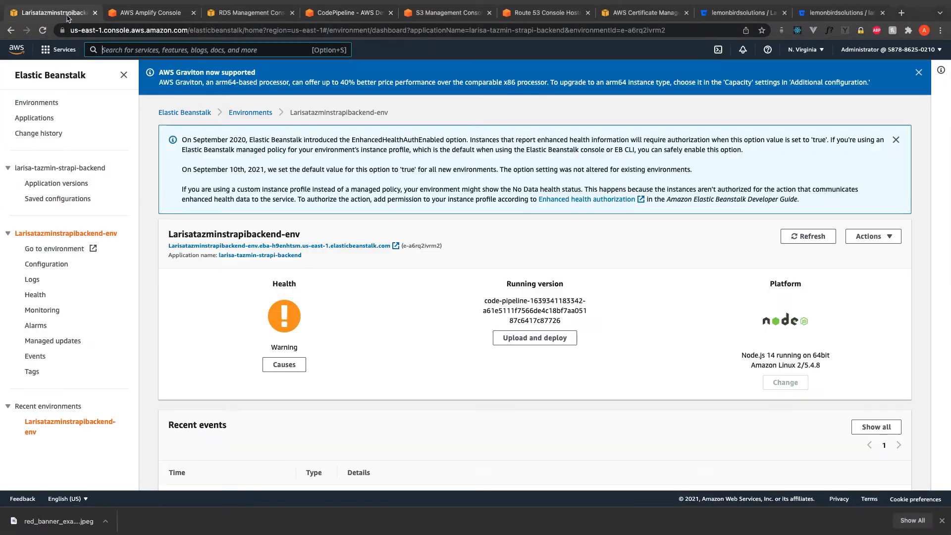
pyautogui.click(42, 30)
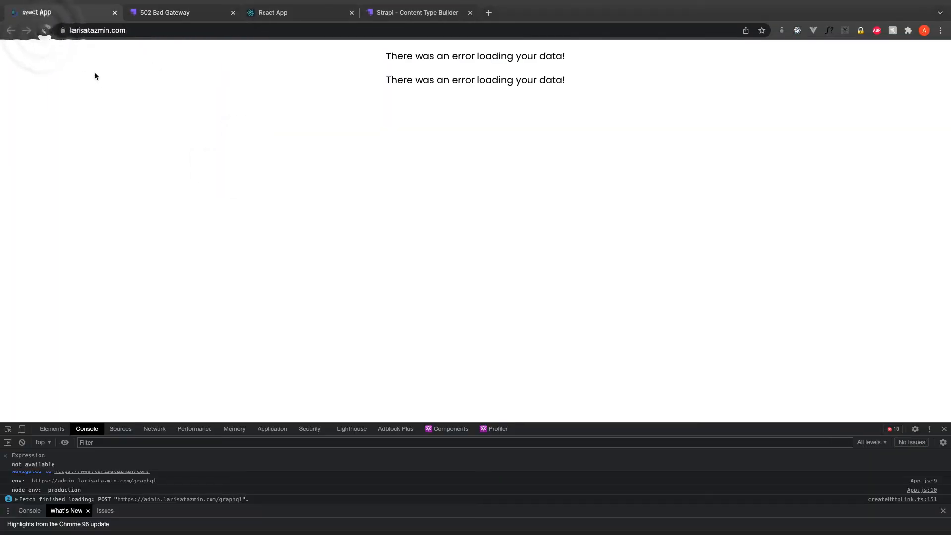
pyautogui.click(43, 30)
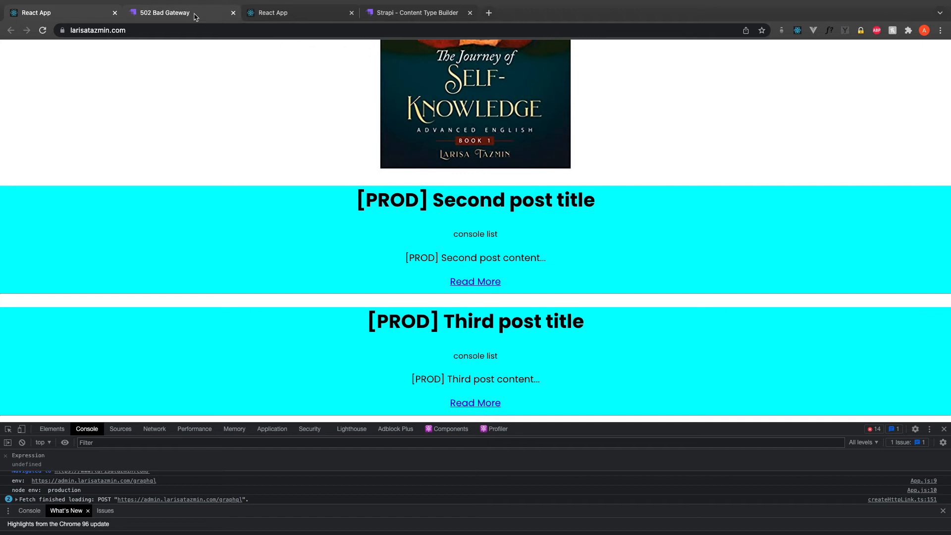
pyautogui.click(176, 13)
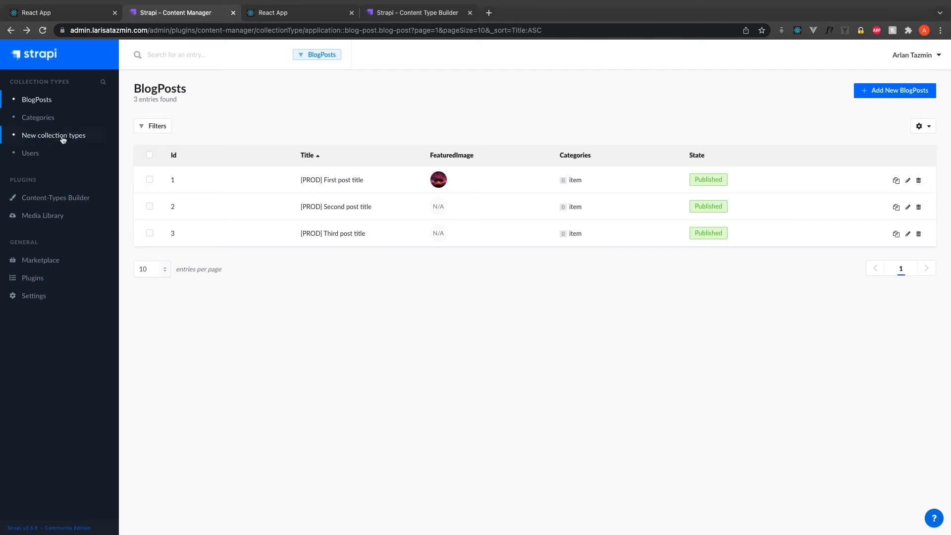
# - Switch to the Larisatazminstrapibackend Beanstalk dashboard, where health now shows Severe
pyautogui.click(54, 135)
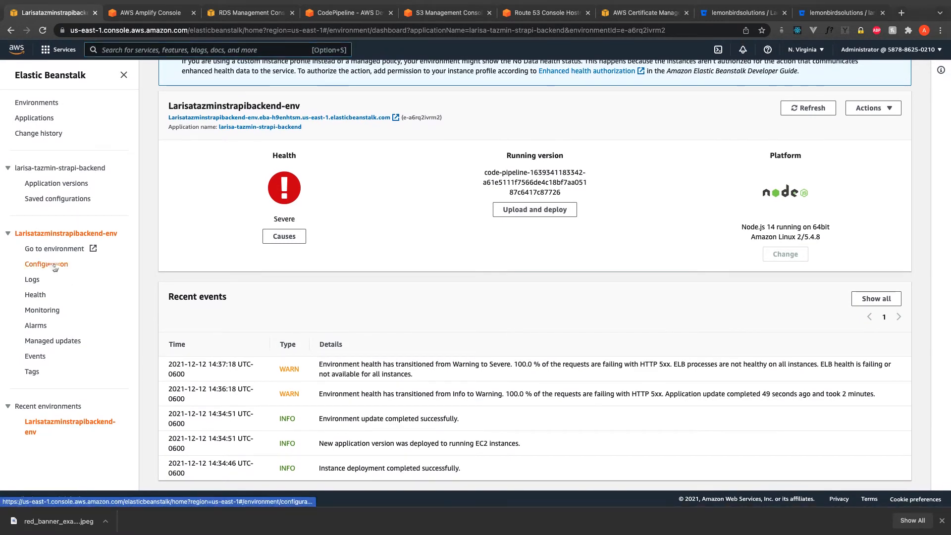
pyautogui.click(46, 264)
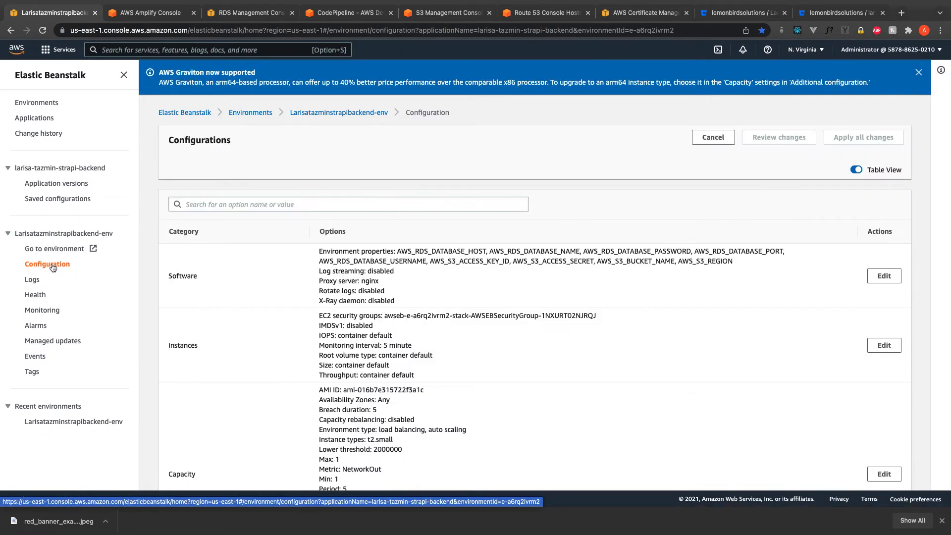
pyautogui.click(884, 275)
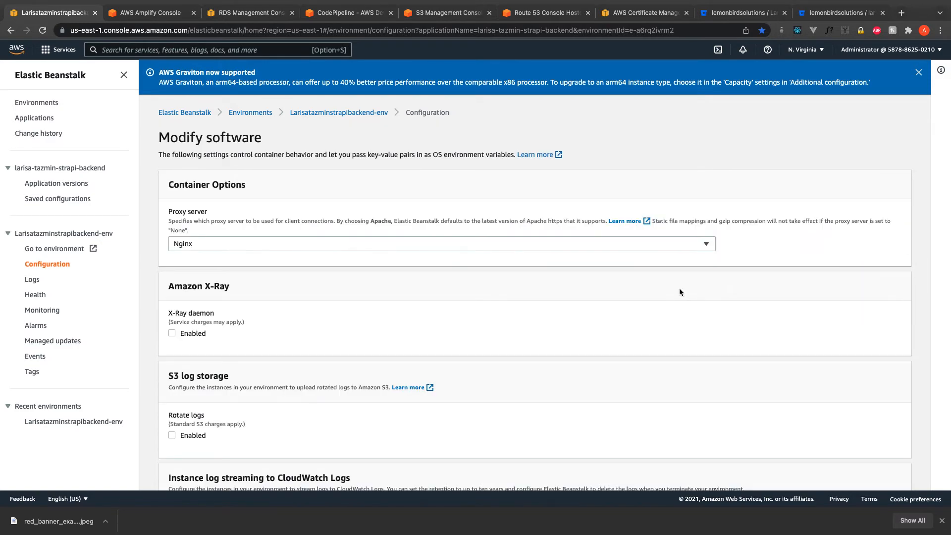
pyautogui.scroll(-3)
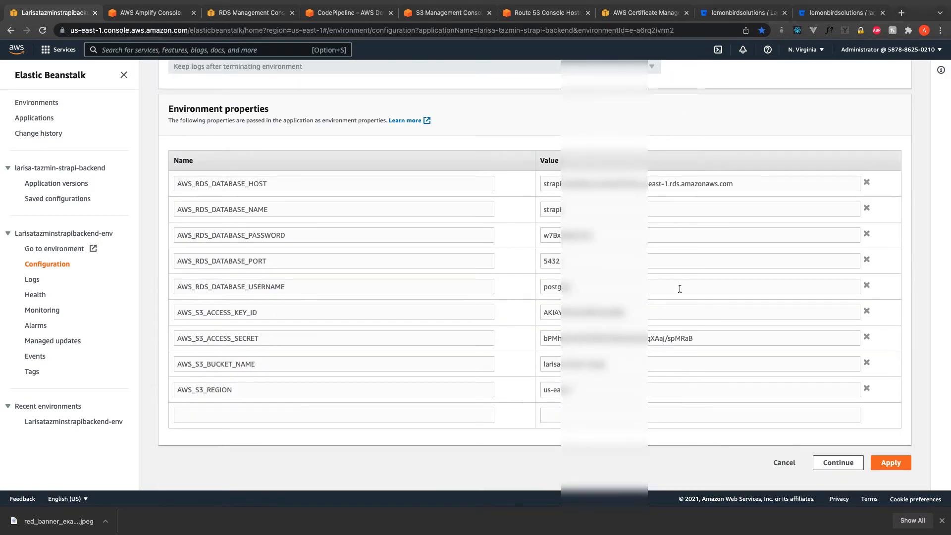
pyautogui.click(64, 233)
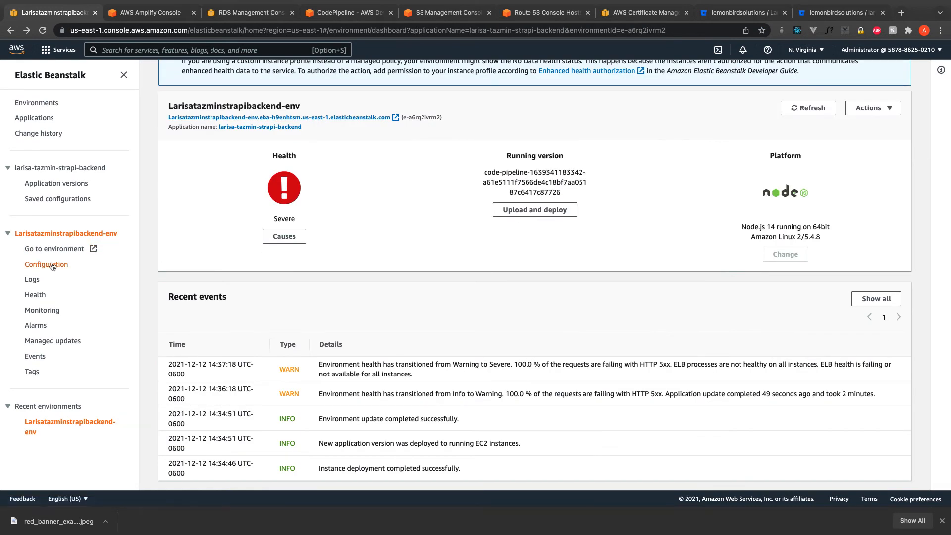
pyautogui.click(46, 264)
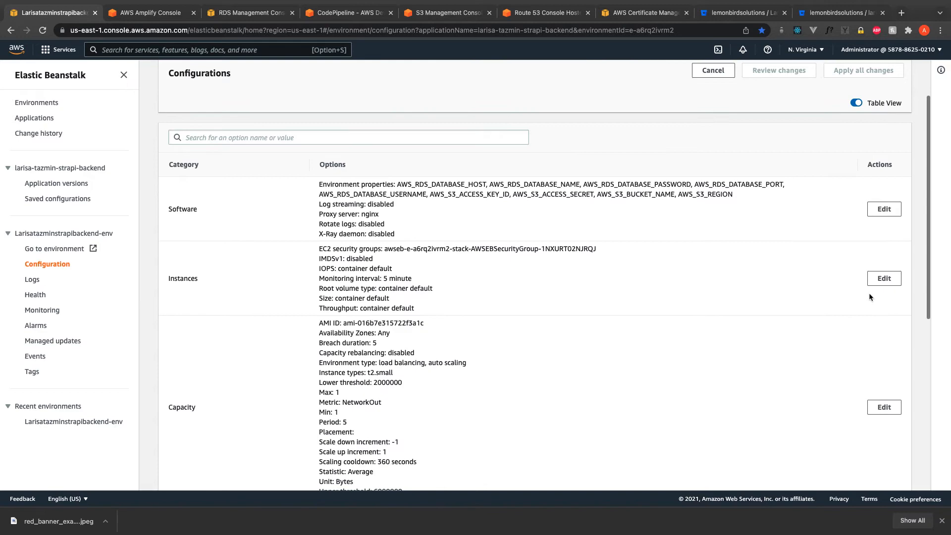
pyautogui.click(883, 278)
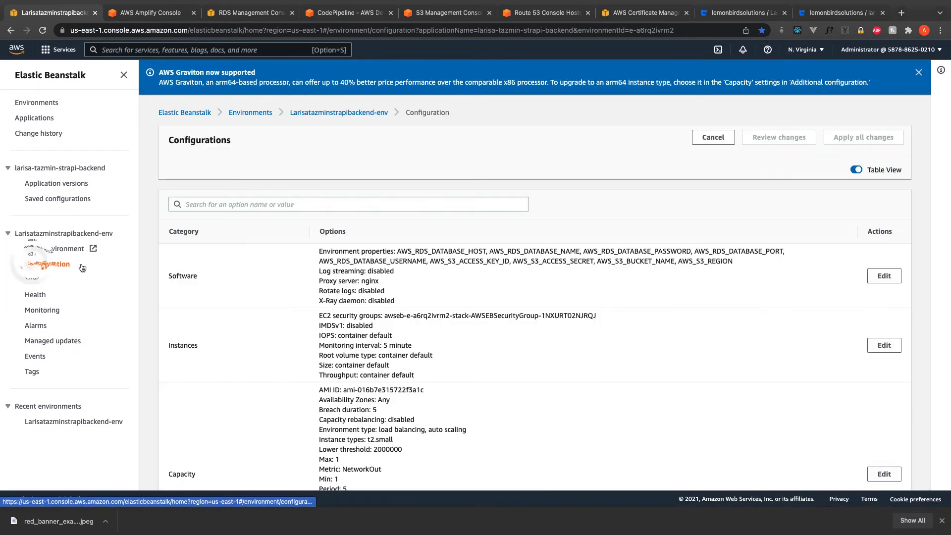
pyautogui.scroll(-3)
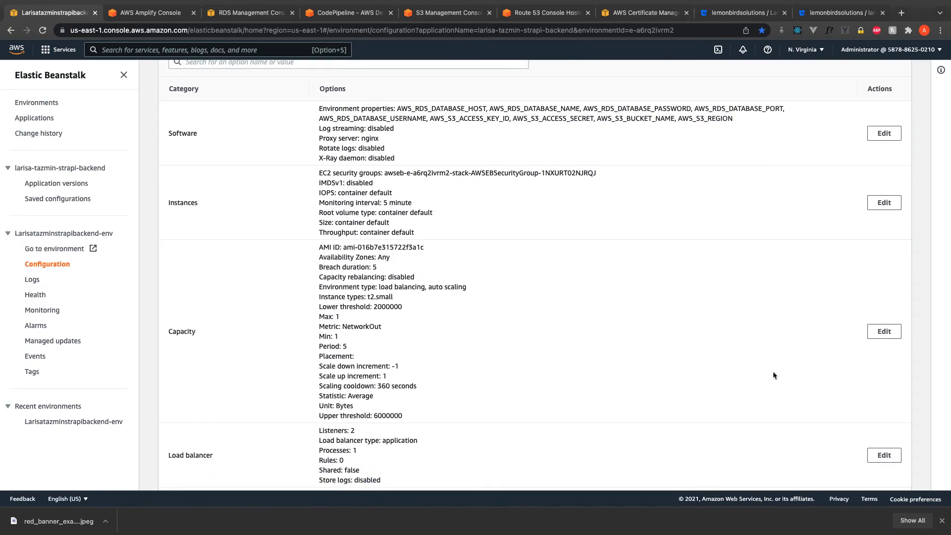
pyautogui.click(883, 332)
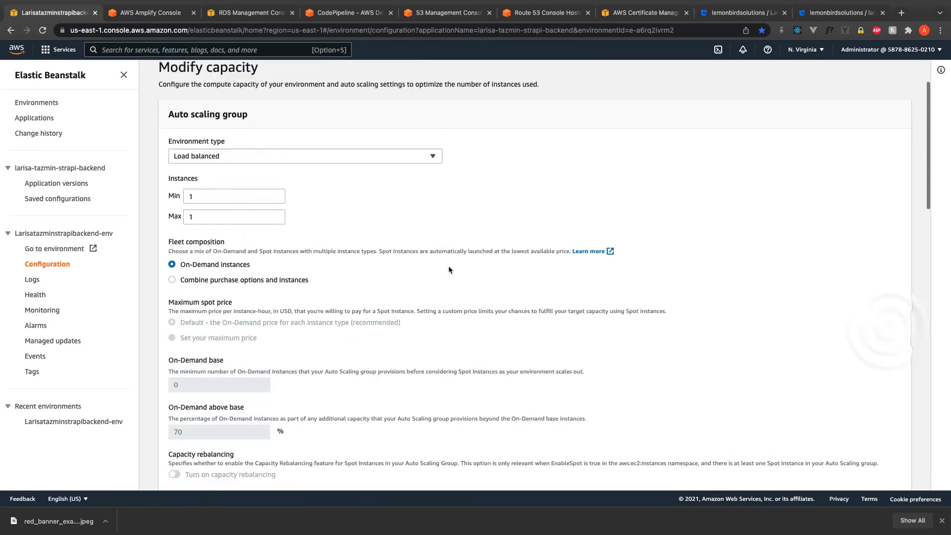
pyautogui.scroll(-3)
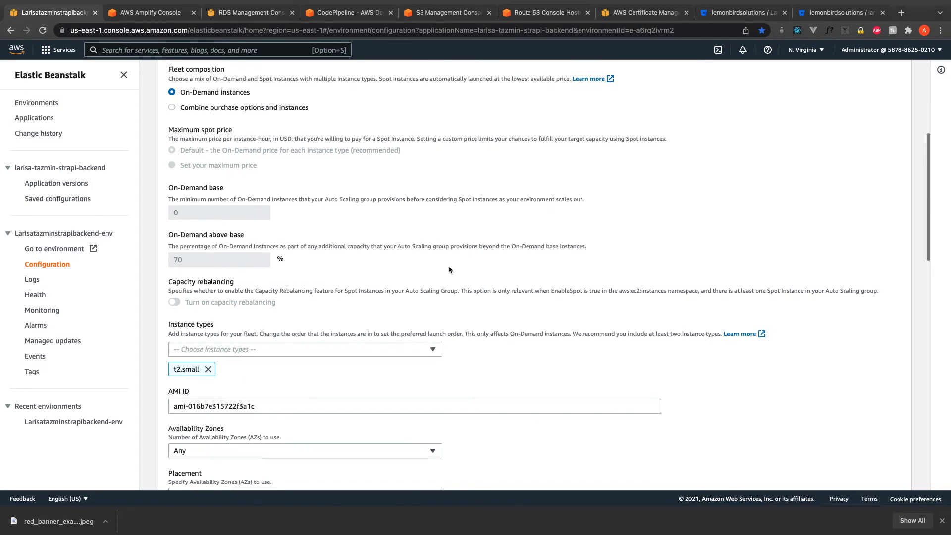
pyautogui.scroll(-3)
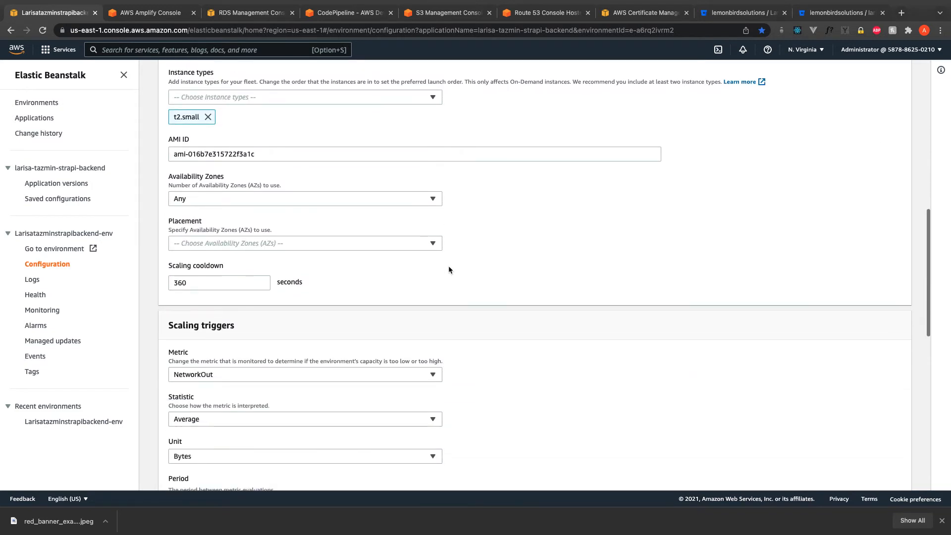
pyautogui.scroll(-3)
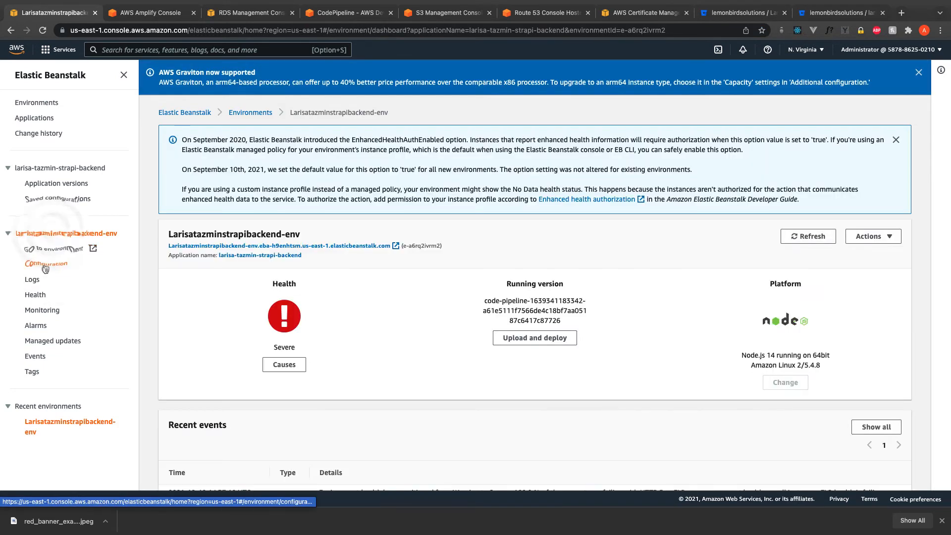
# - Inspect the Beanstalk load balancer's HTTPS 443 and HTTP 80 listener settings
pyautogui.click(46, 264)
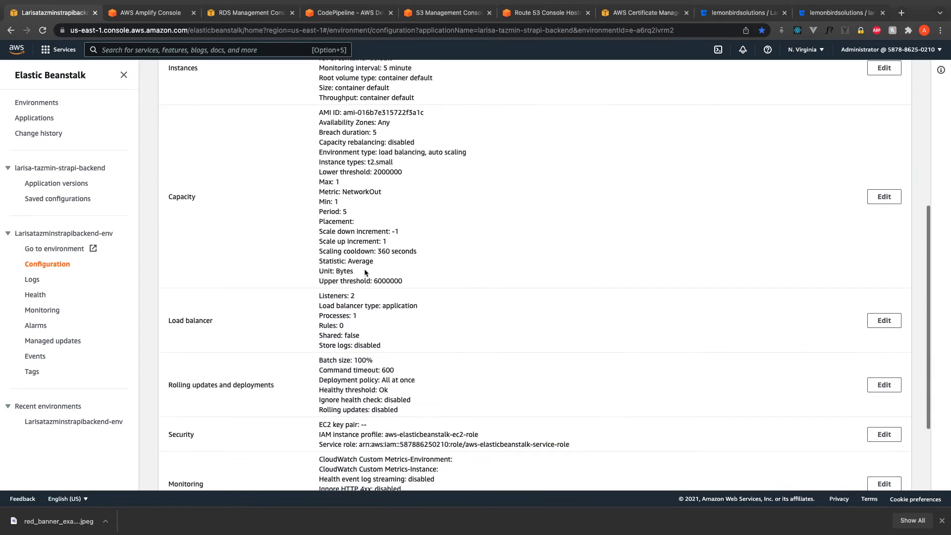
pyautogui.scroll(-3)
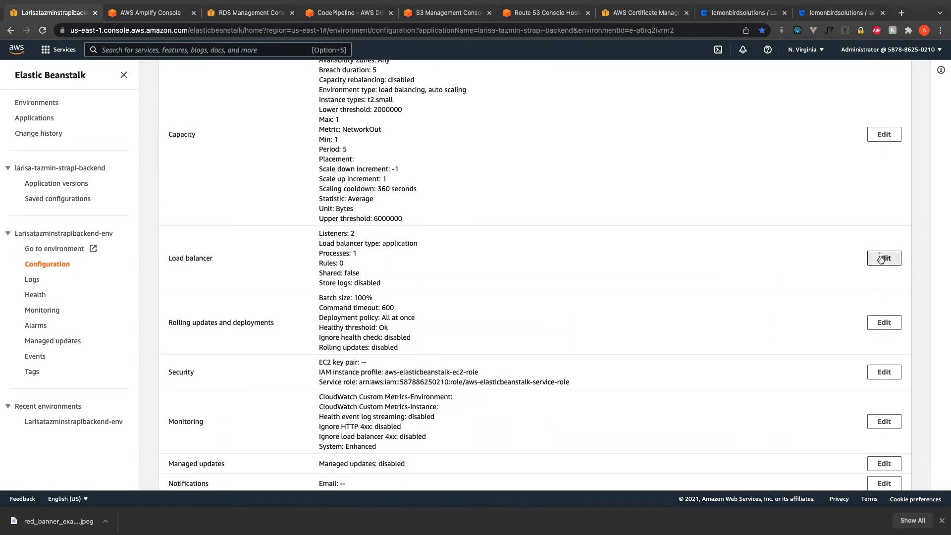
pyautogui.click(883, 258)
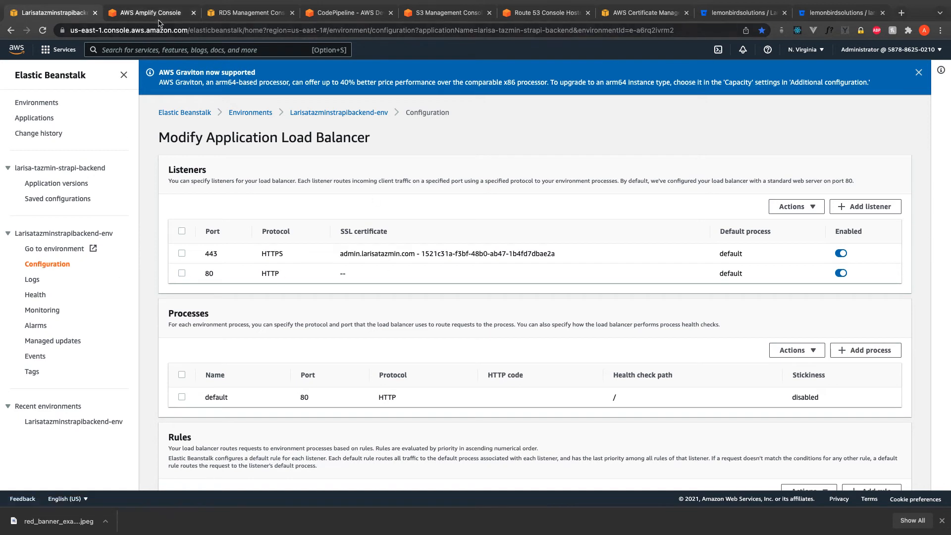
pyautogui.click(148, 12)
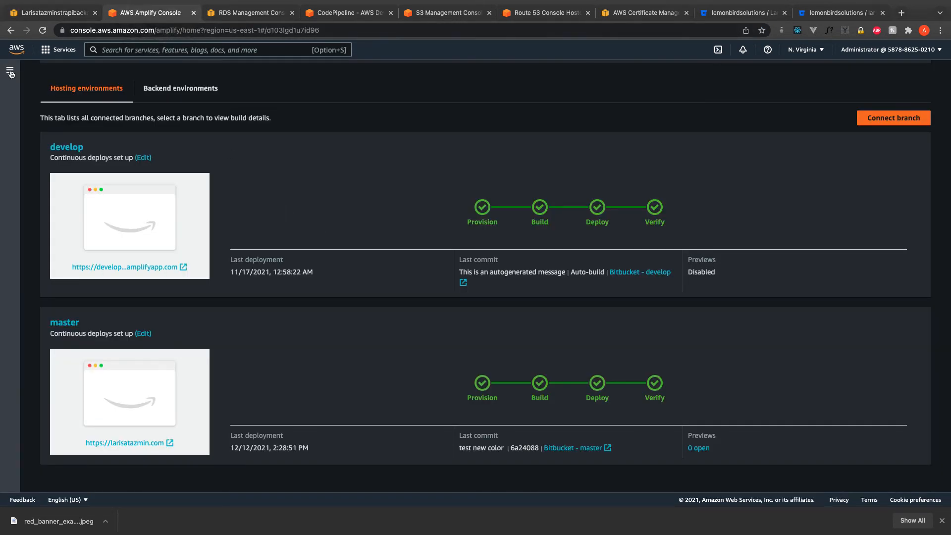
# - Review Amplify domain management, build spec, and the REACT_APP_ENDPOINT environment variable
pyautogui.click(10, 73)
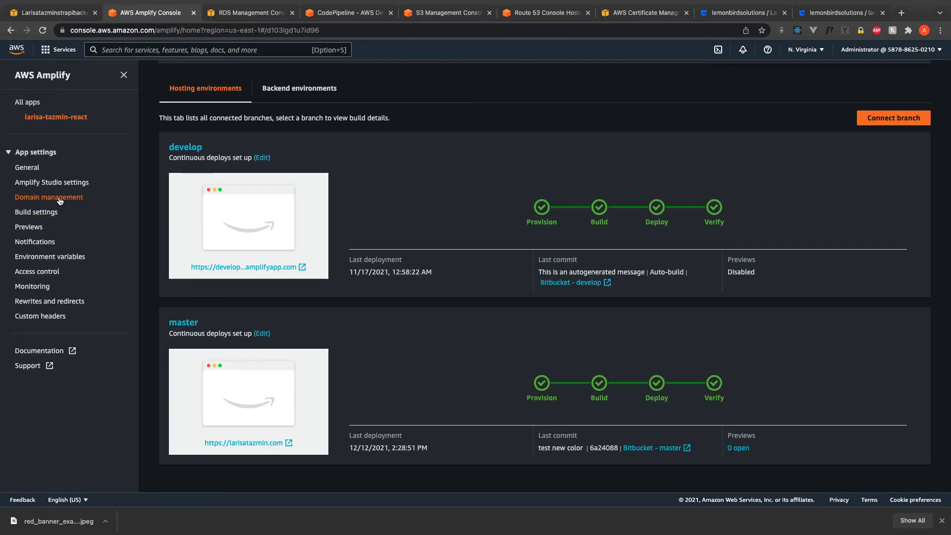
pyautogui.click(49, 196)
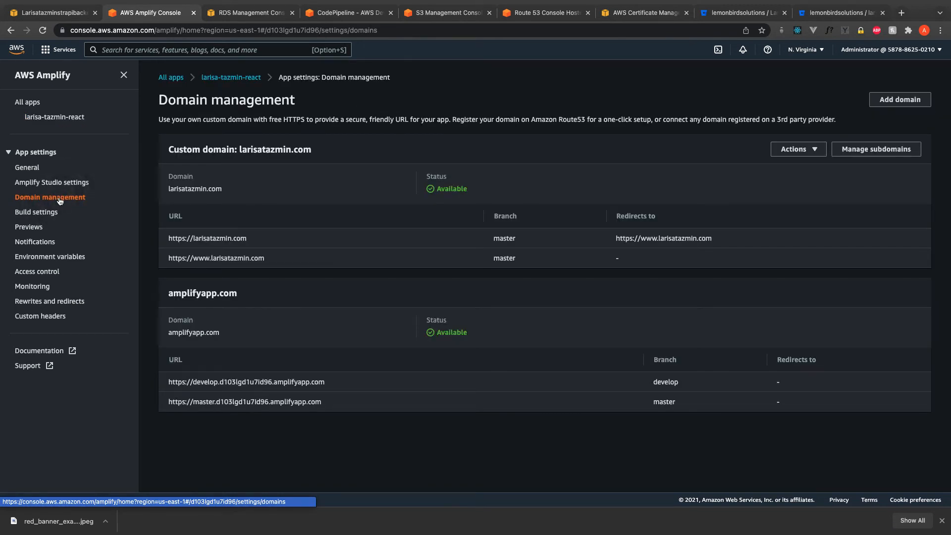
pyautogui.click(38, 212)
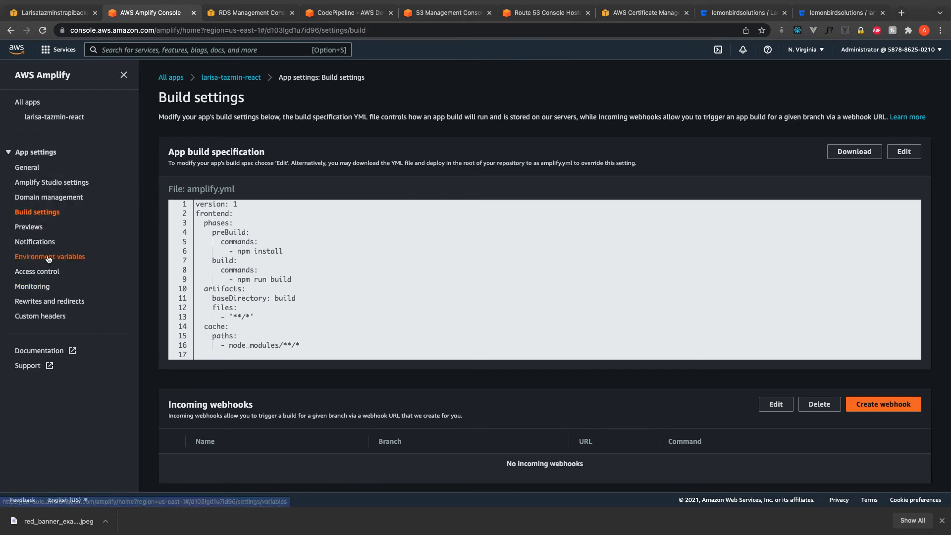
pyautogui.click(50, 256)
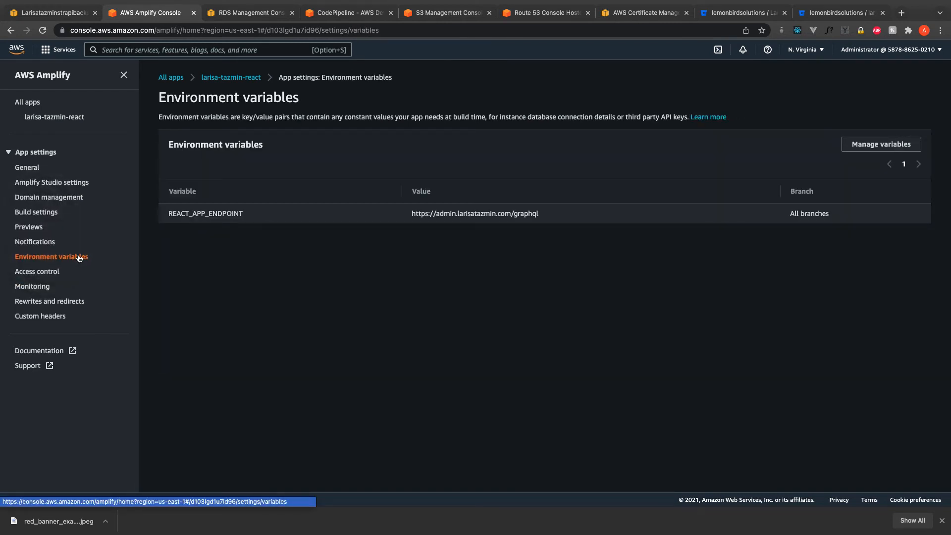
# - Review strapi-database connectivity details, then view security group sg-744d6c31's inbound rules
pyautogui.click(246, 12)
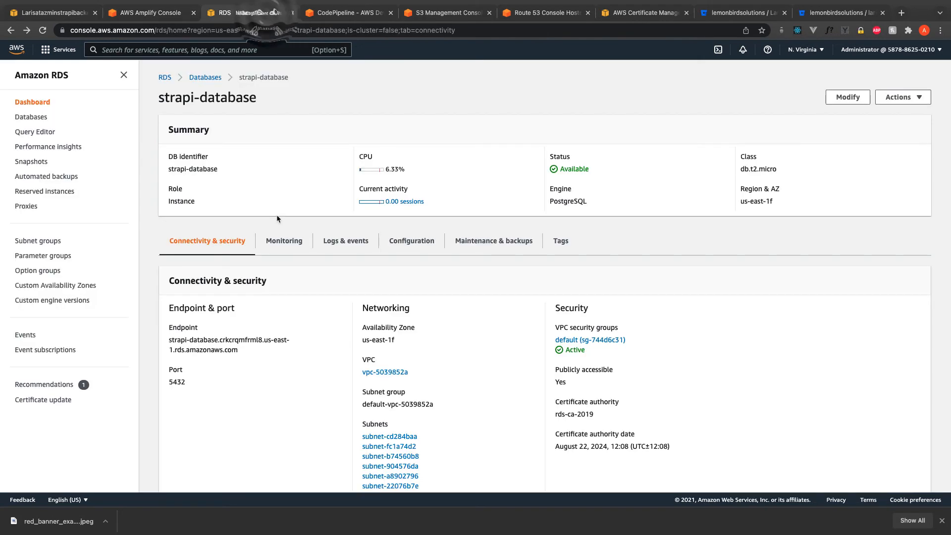
pyautogui.scroll(-3)
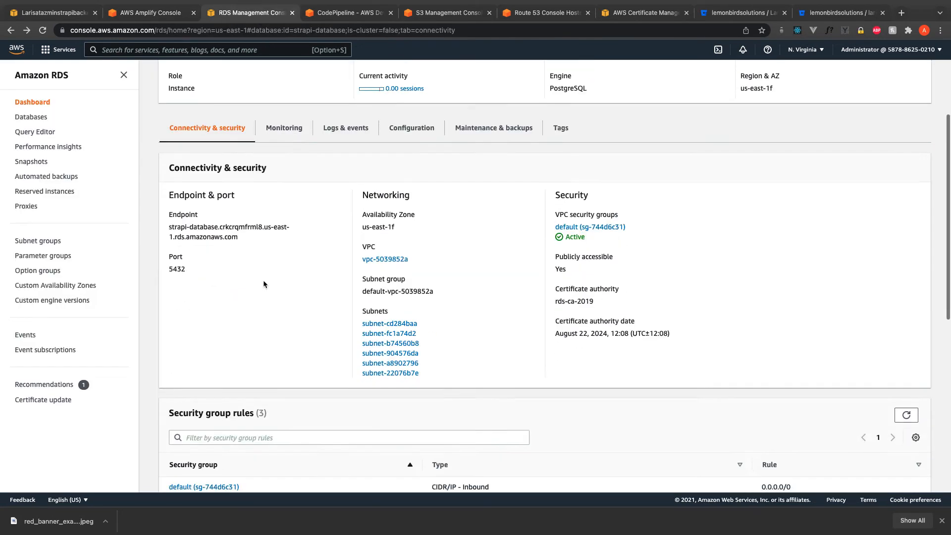
pyautogui.scroll(-3)
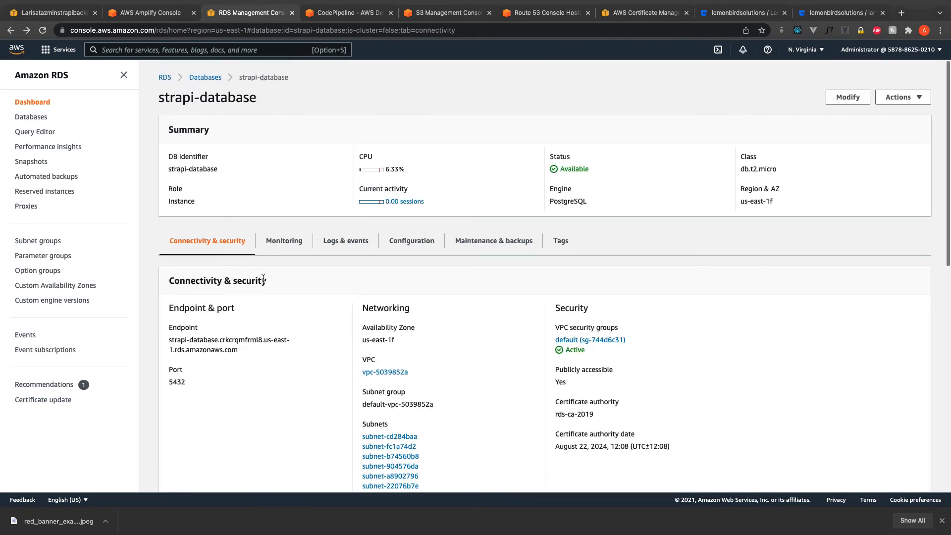
pyautogui.scroll(-3)
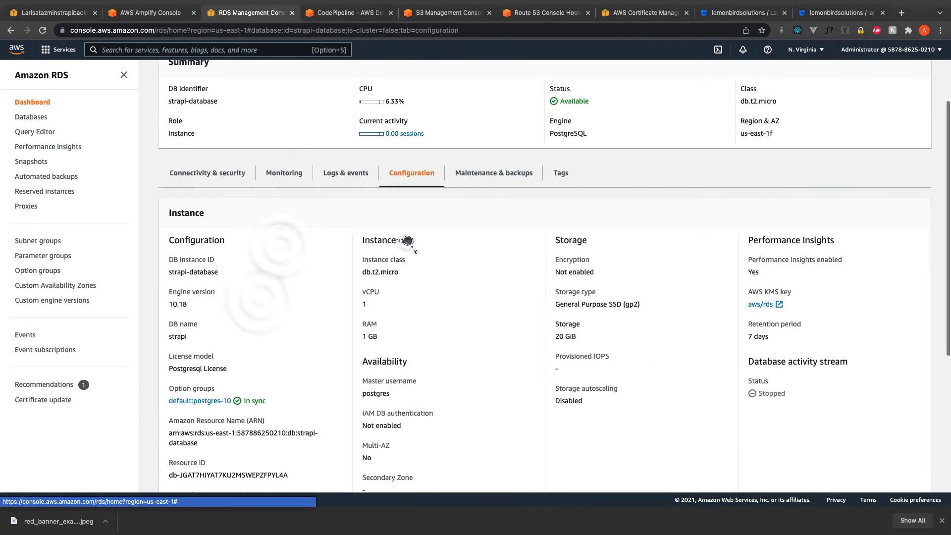
pyautogui.click(207, 173)
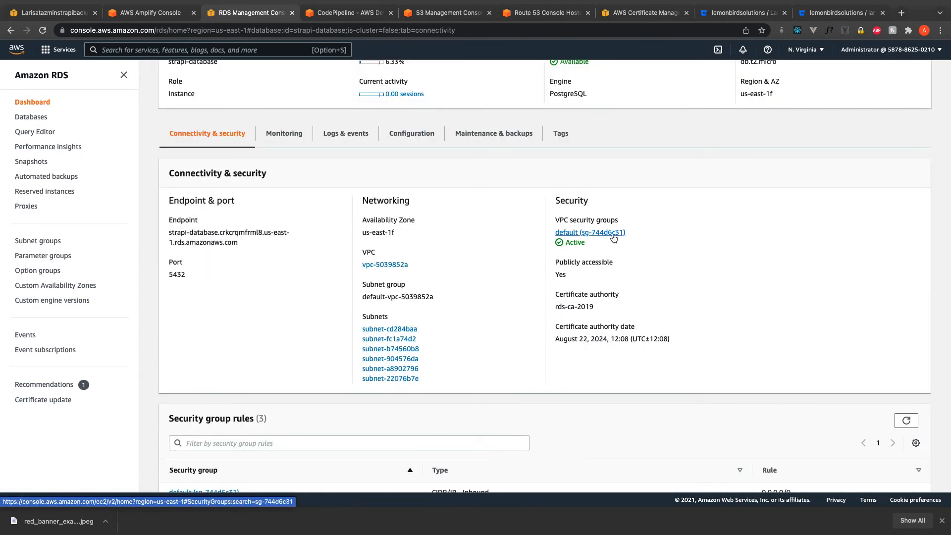
pyautogui.click(590, 232)
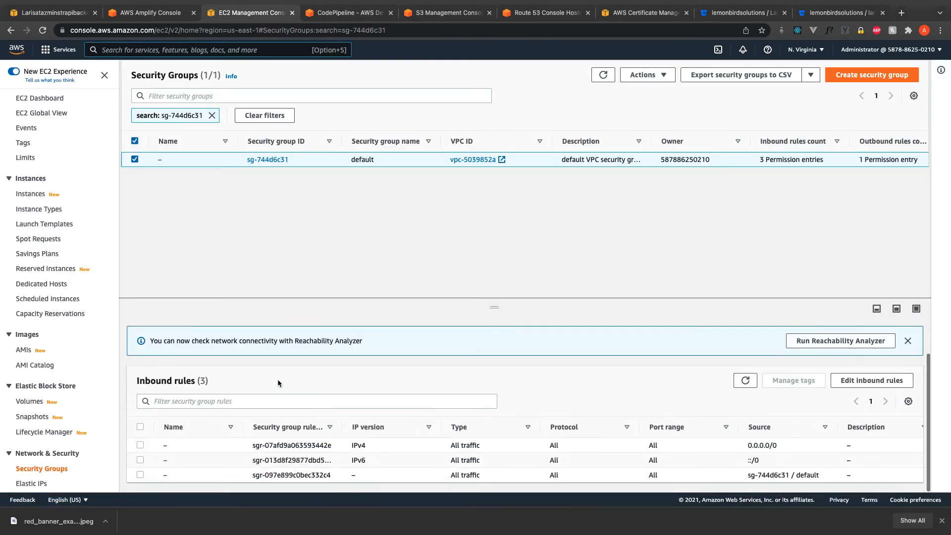
# - View the inbound rules editor, then check lt-strapi-pipeline's succeeded Source and Deploy stages
pyautogui.click(872, 380)
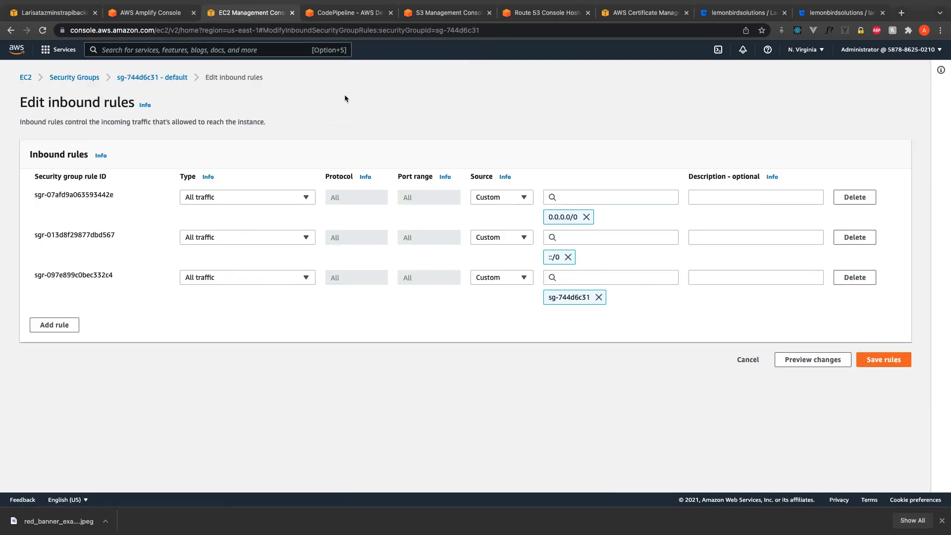
pyautogui.click(347, 12)
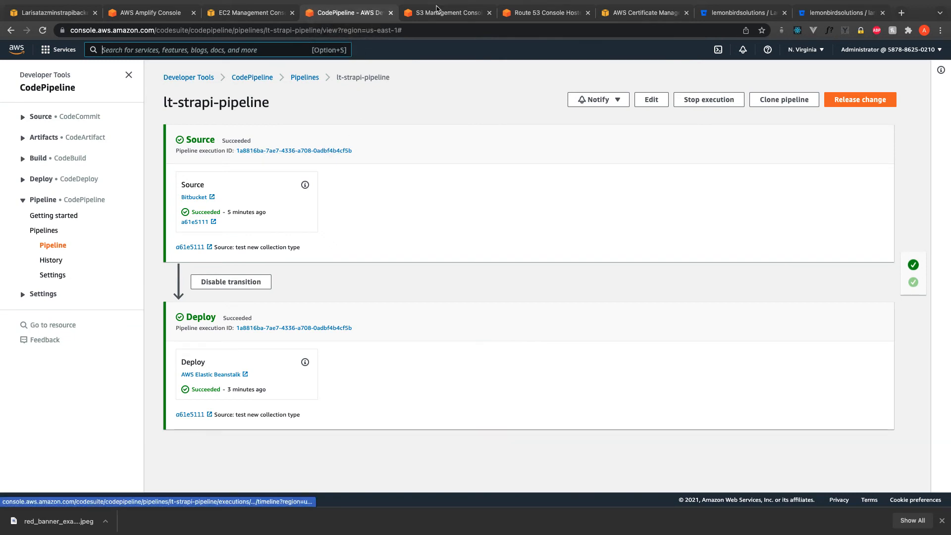
# - Check Route 53 larisatazmin.com records and the issued admin.larisatazmin.com ACM certificate
pyautogui.click(448, 12)
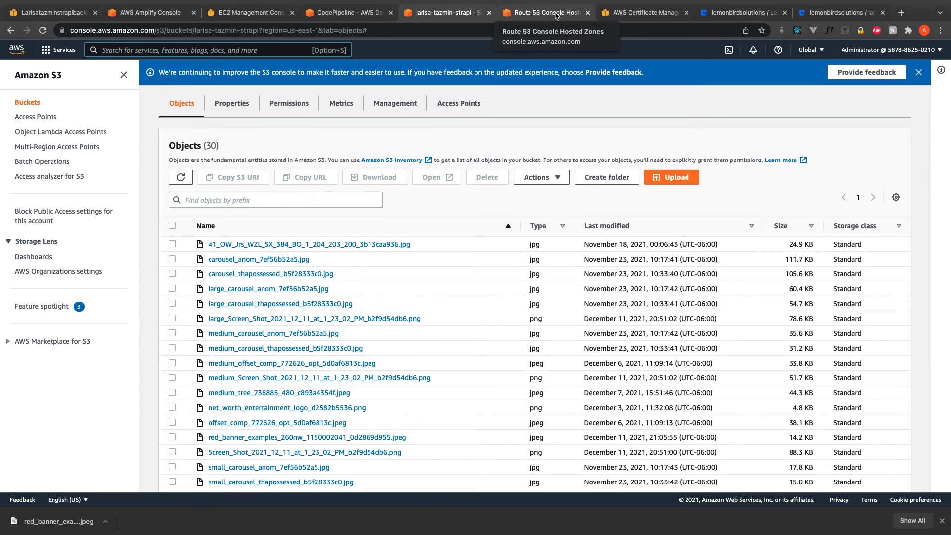
pyautogui.click(544, 12)
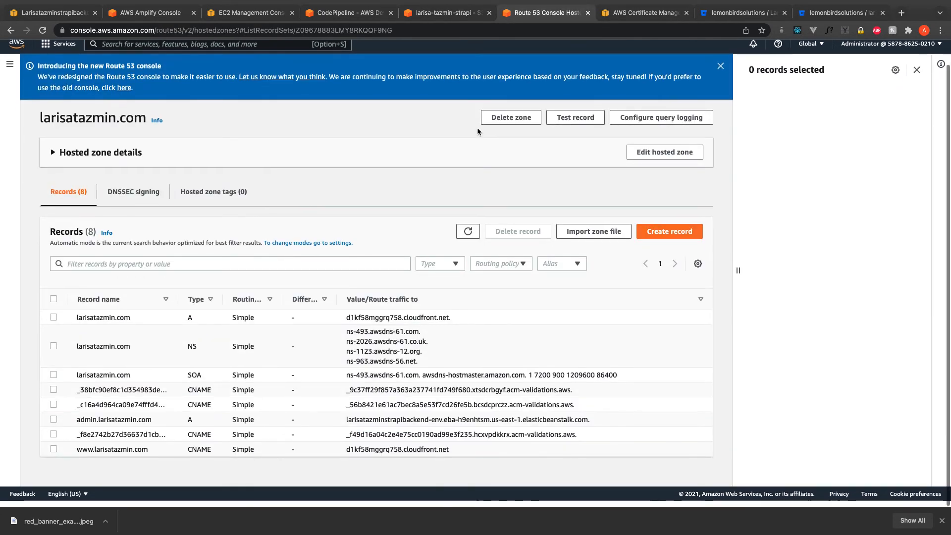
pyautogui.click(640, 12)
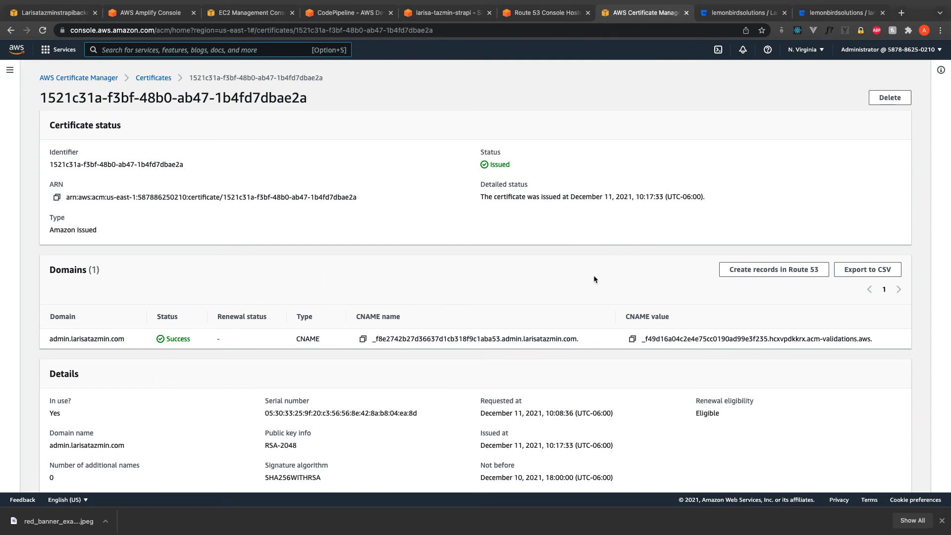
pyautogui.scroll(-3)
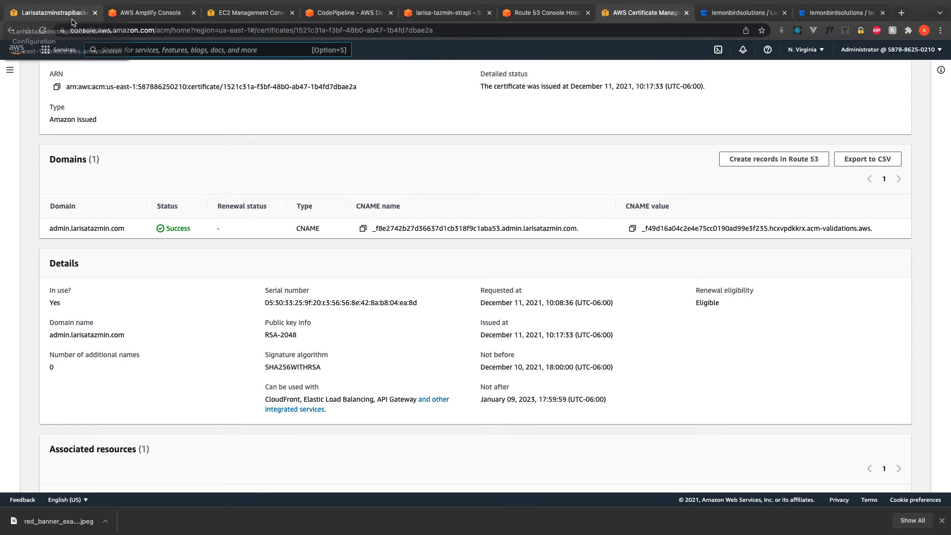
pyautogui.click(544, 11)
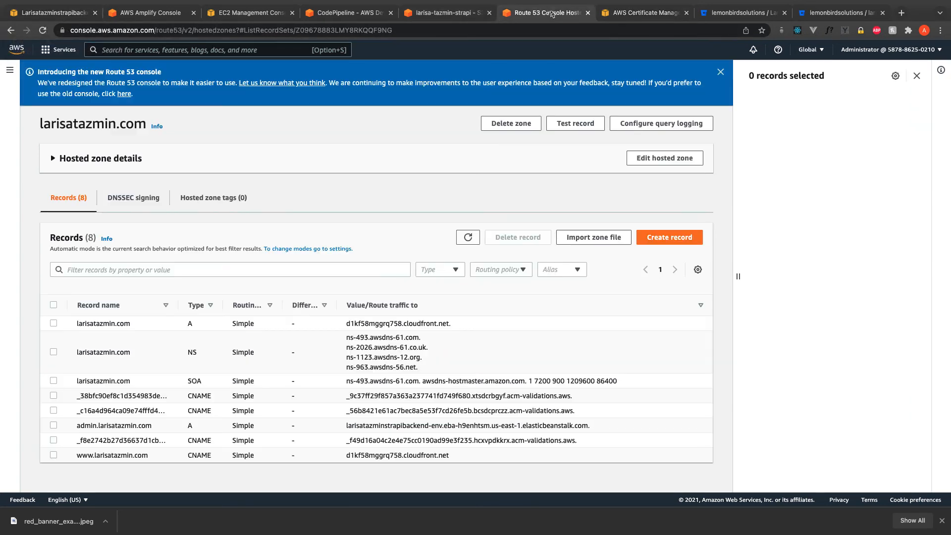
pyautogui.click(446, 12)
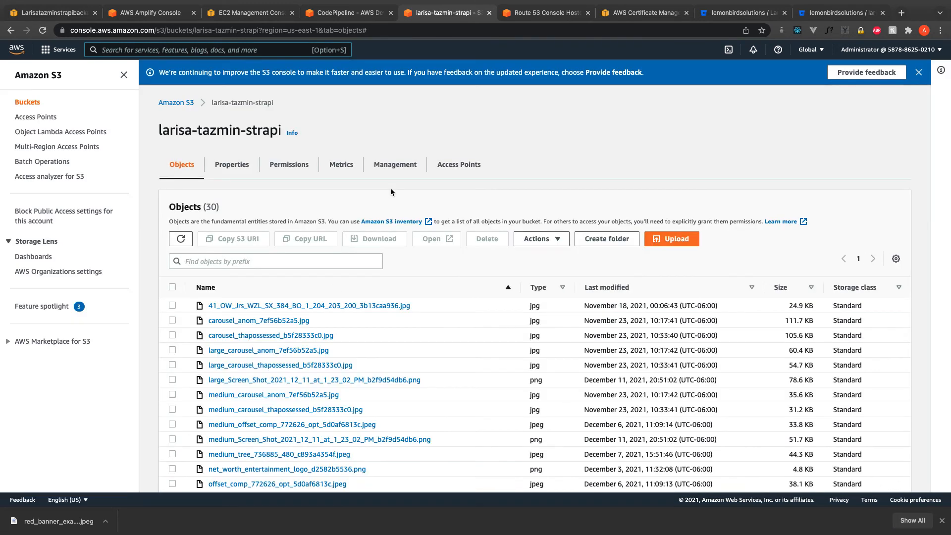
pyautogui.moveTo(393, 256)
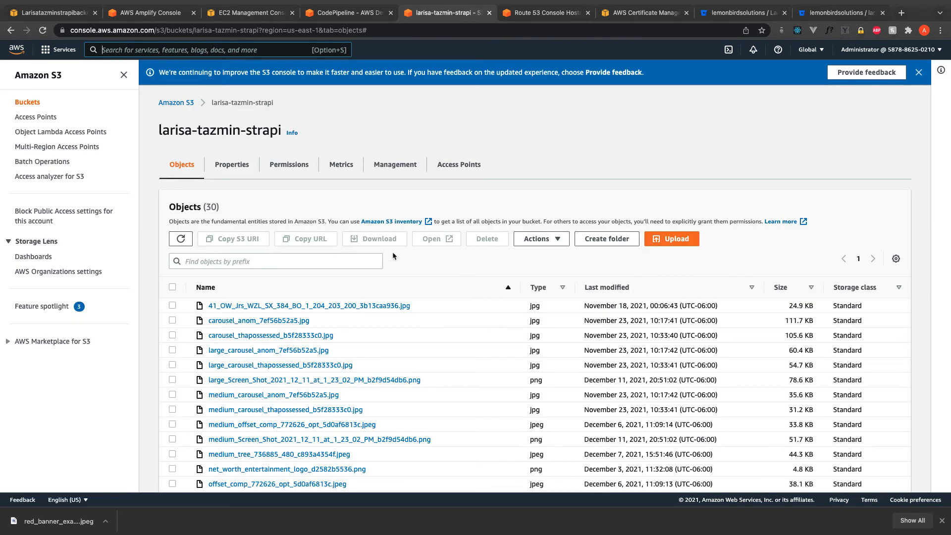
# - Inspect bucket properties and permissions, showing public access unblocked and no bucket policy
pyautogui.click(232, 165)
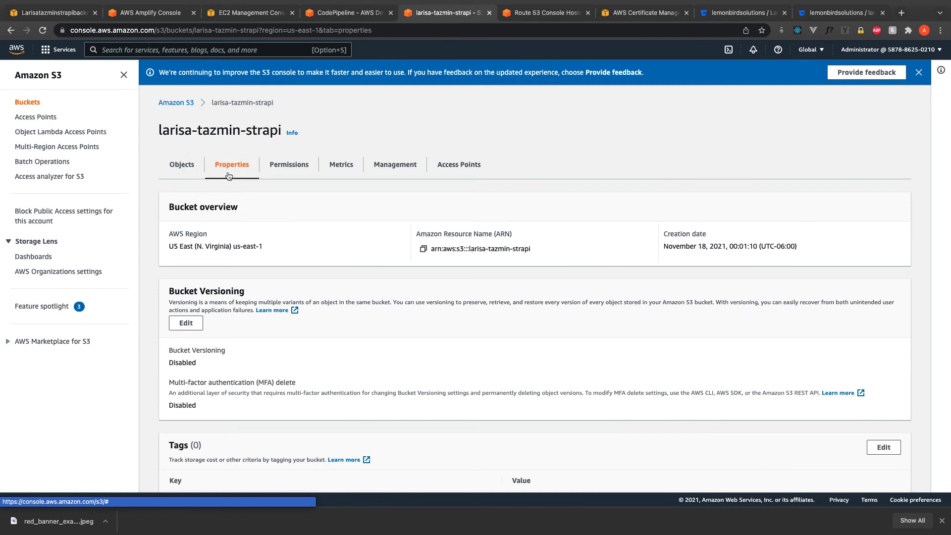
pyautogui.scroll(-3)
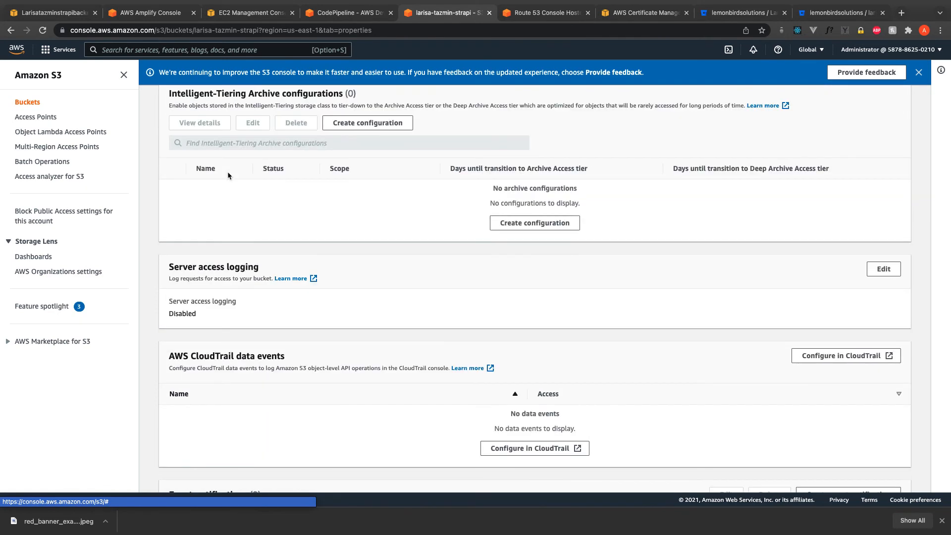
pyautogui.click(289, 165)
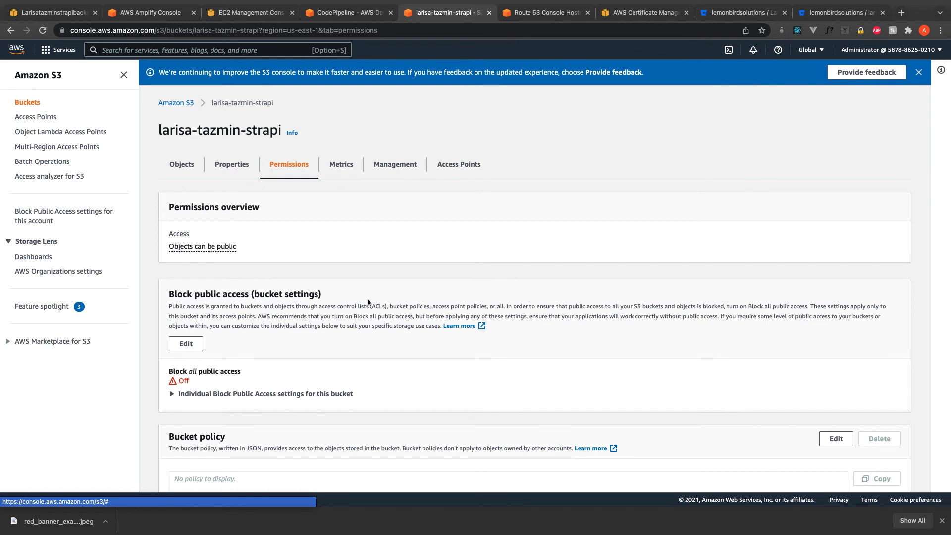
pyautogui.scroll(-3)
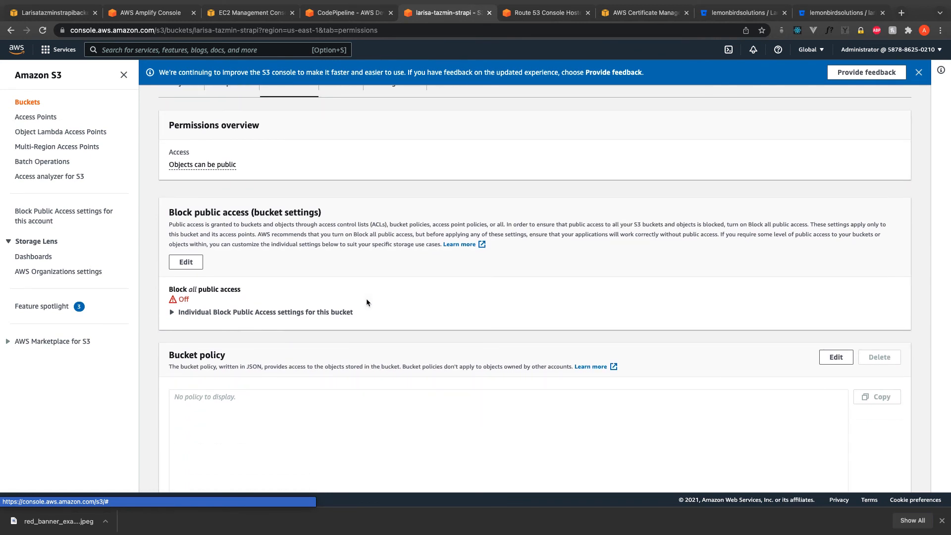
pyautogui.click(171, 311)
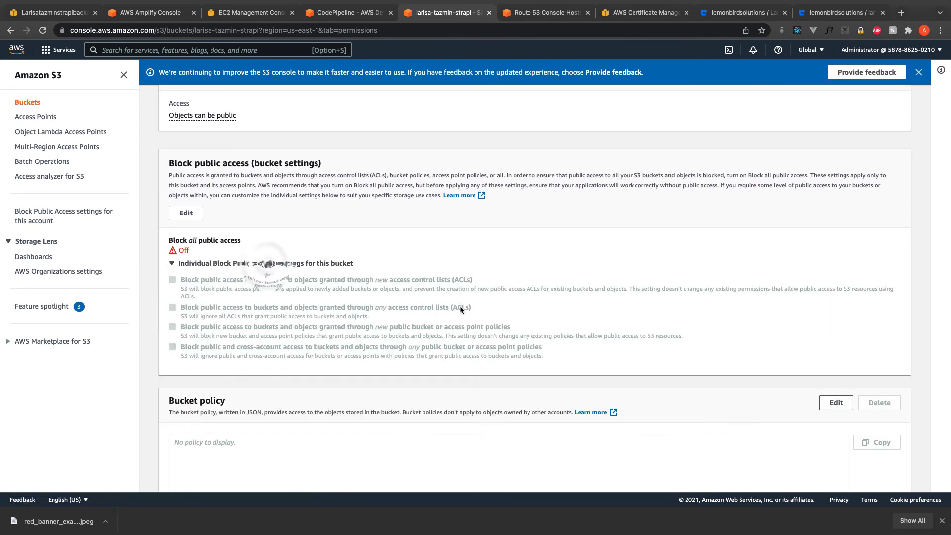
pyautogui.scroll(-3)
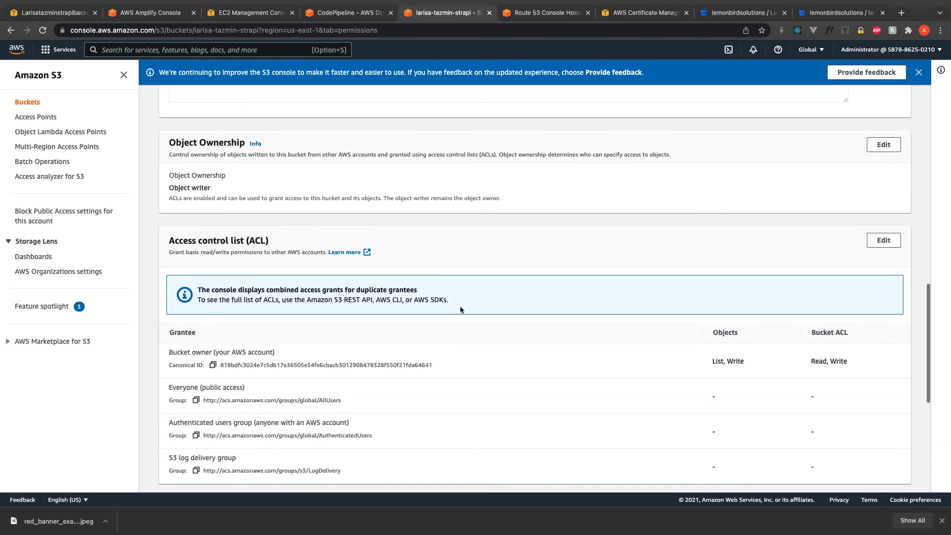
pyautogui.scroll(-3)
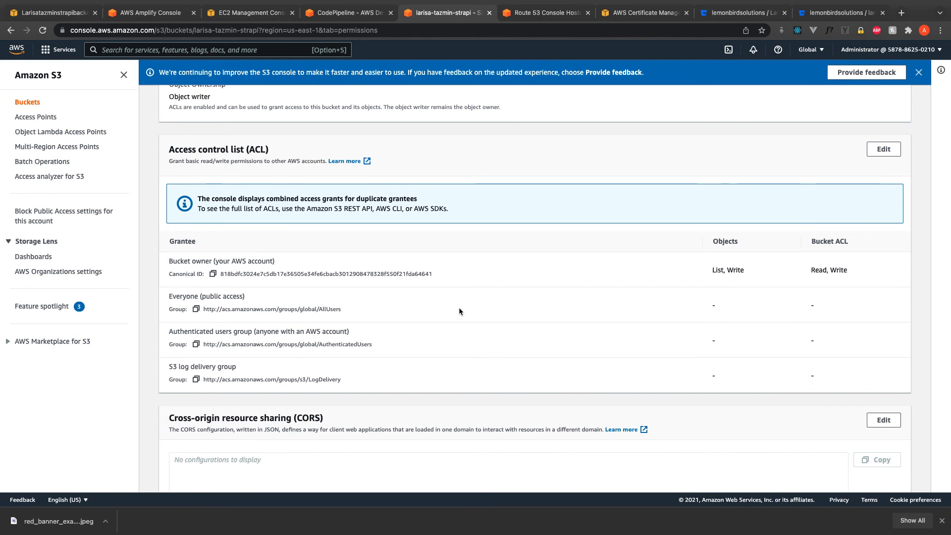
pyautogui.scroll(-3)
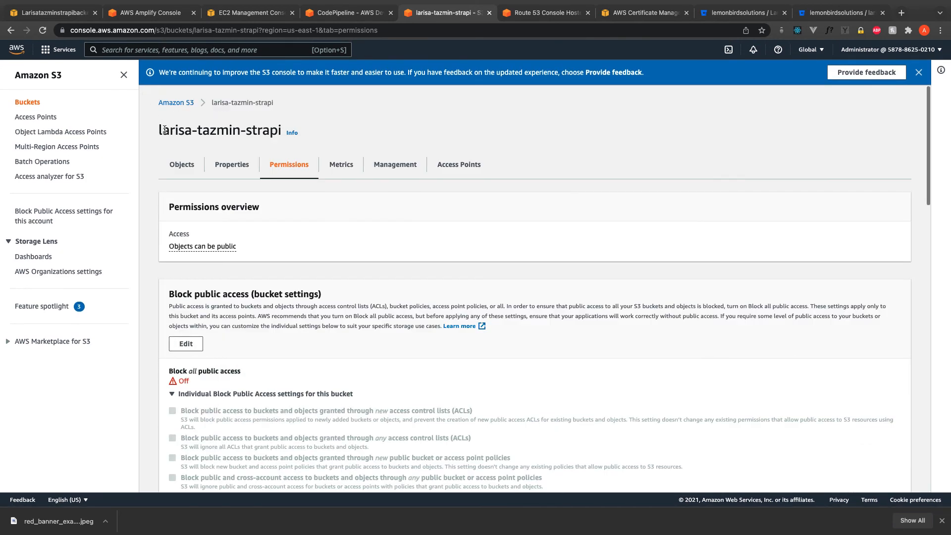
pyautogui.click(181, 165)
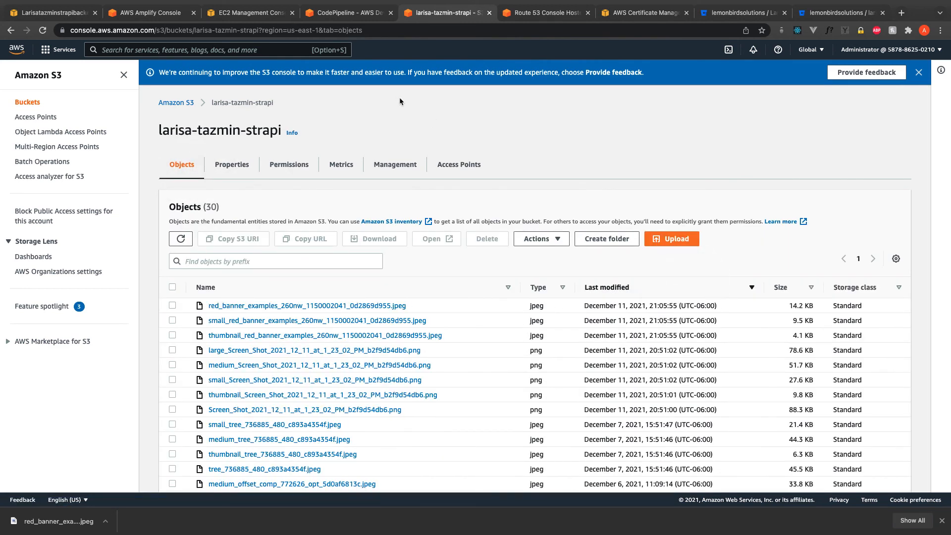
# - Upload the Contact Us Pages image through Strapi and refresh the S3 object list
pyautogui.click(174, 12)
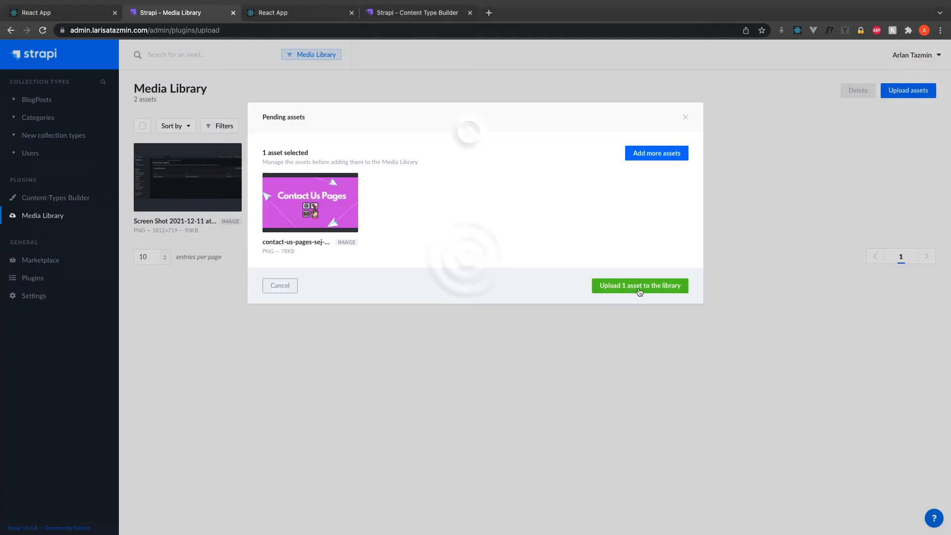
pyautogui.click(448, 12)
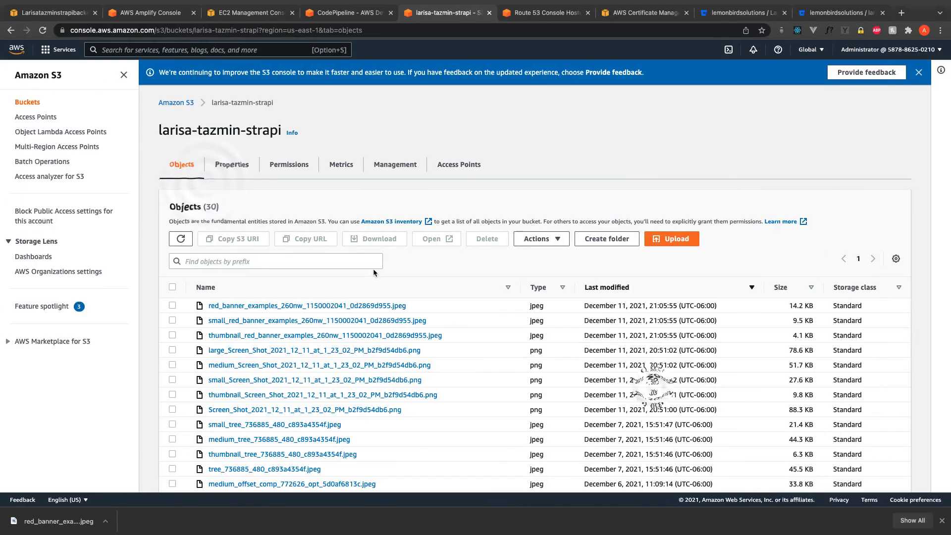
pyautogui.click(180, 238)
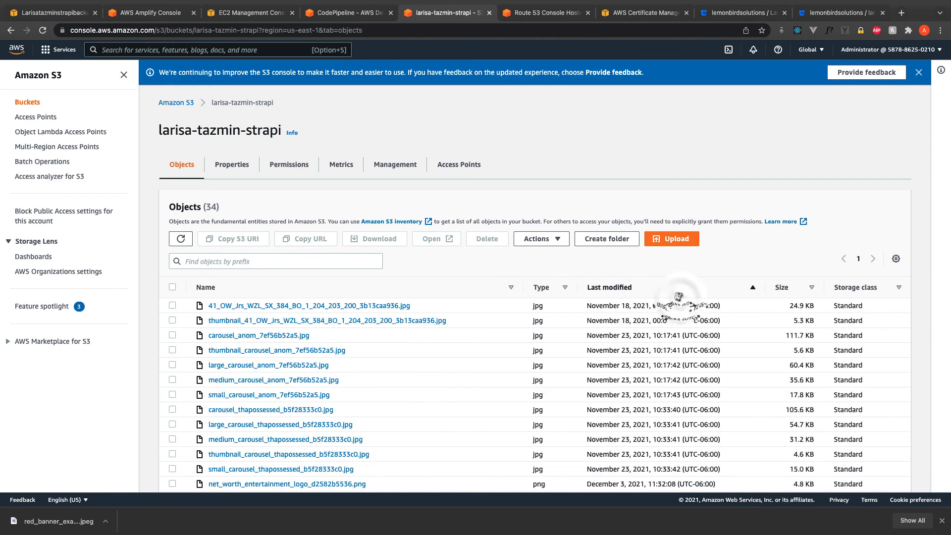
# - Sort the larisa-tazmin-strapi bucket by Last modified and open the newest Contact Us png publicly
pyautogui.click(608, 287)
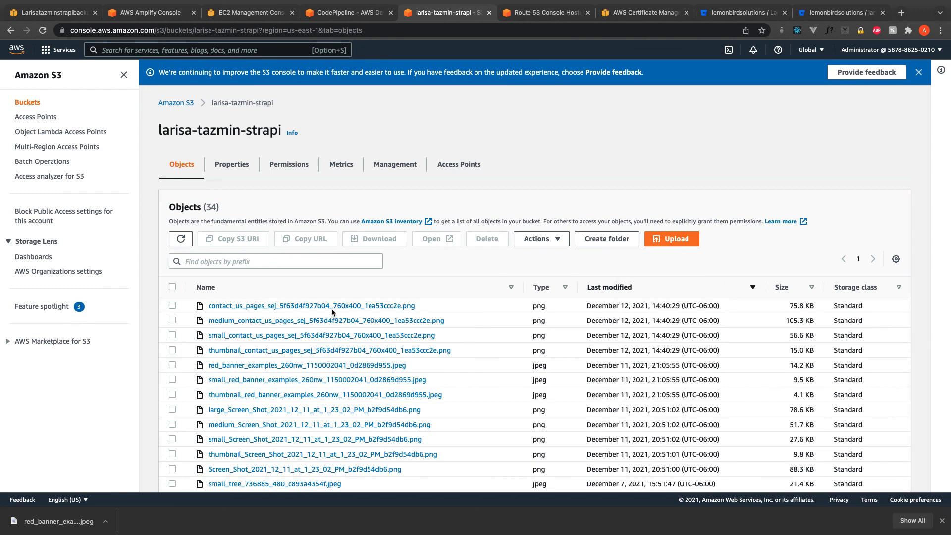
pyautogui.click(309, 305)
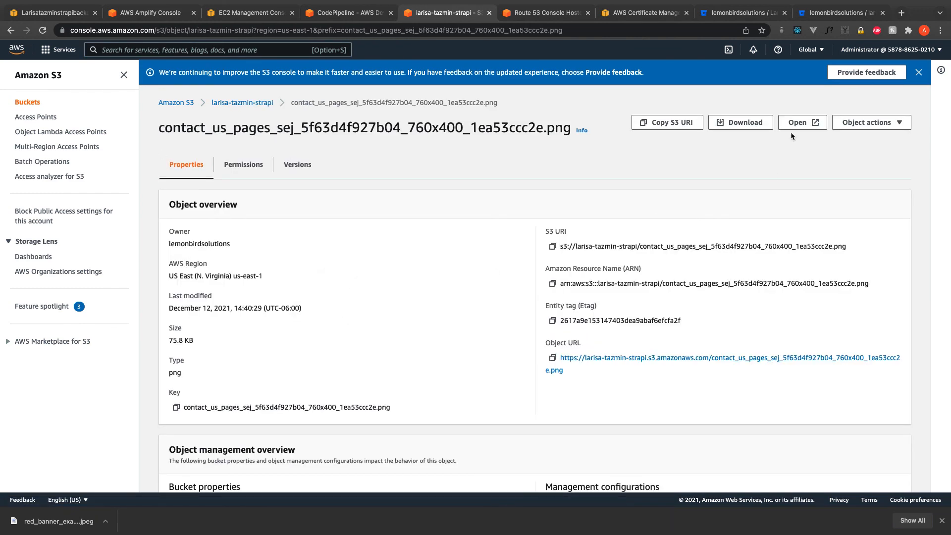
pyautogui.click(798, 122)
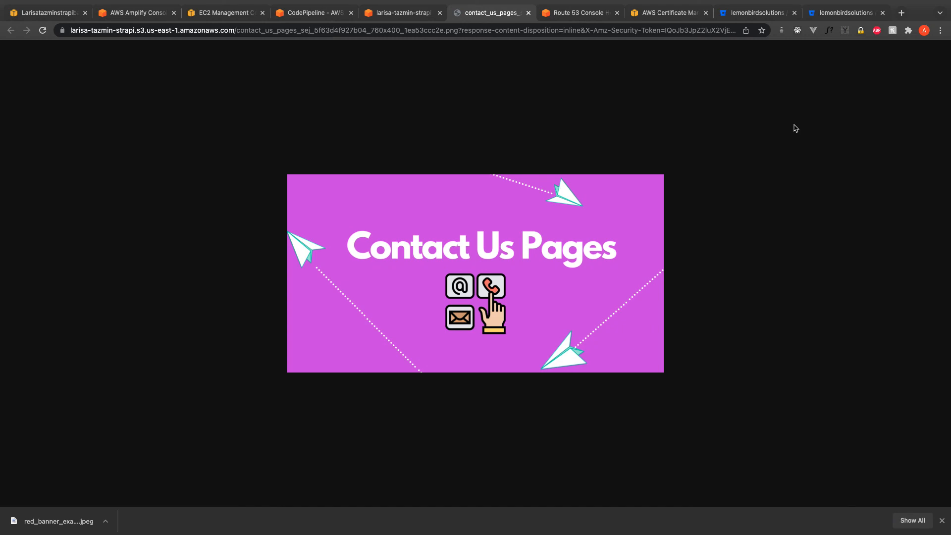
pyautogui.click(45, 11)
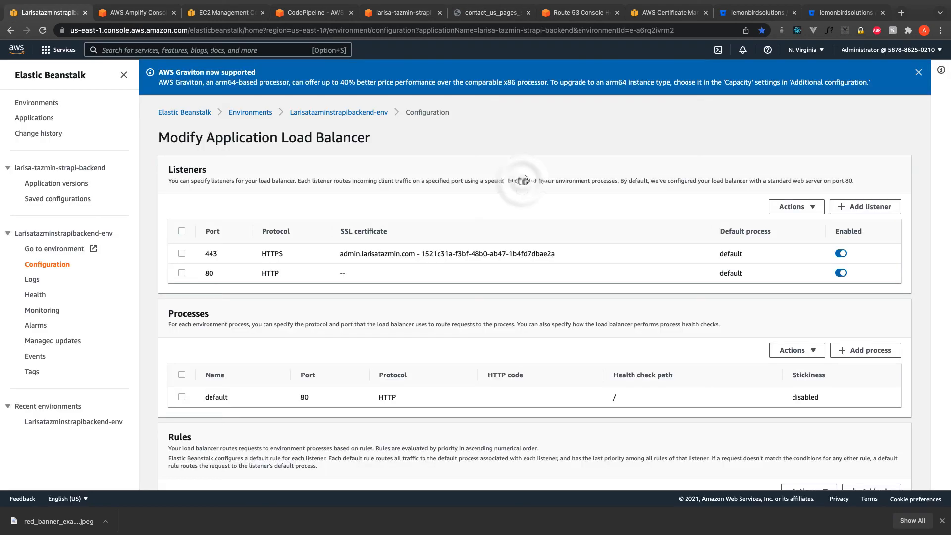